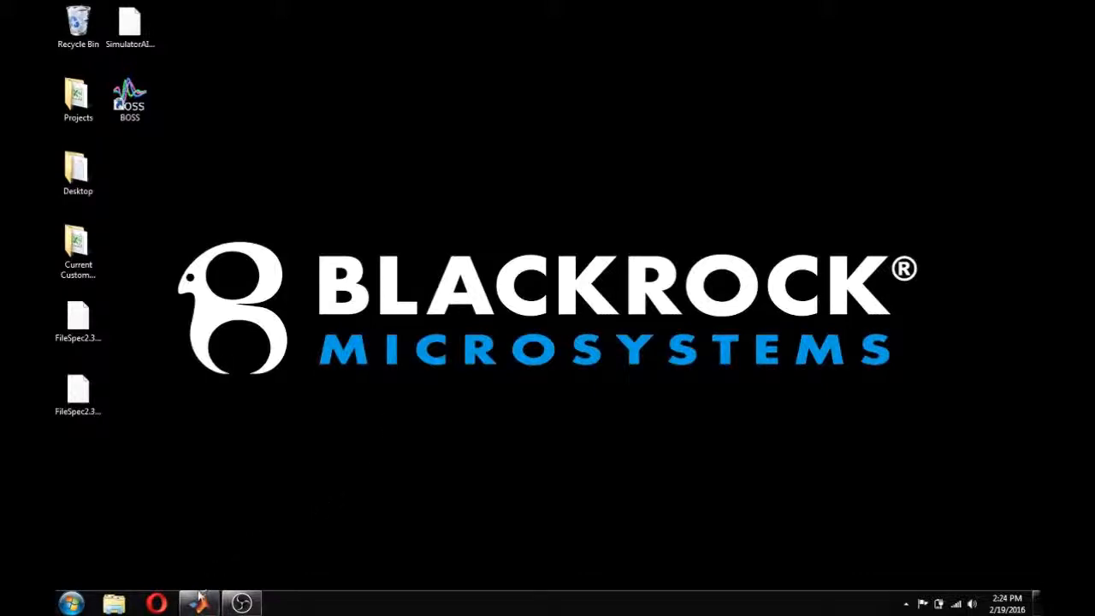
# Step: Browse the NPMK folder, previewing the openNEV and openNSx functions and the Users Guide
pyautogui.click(198, 603)
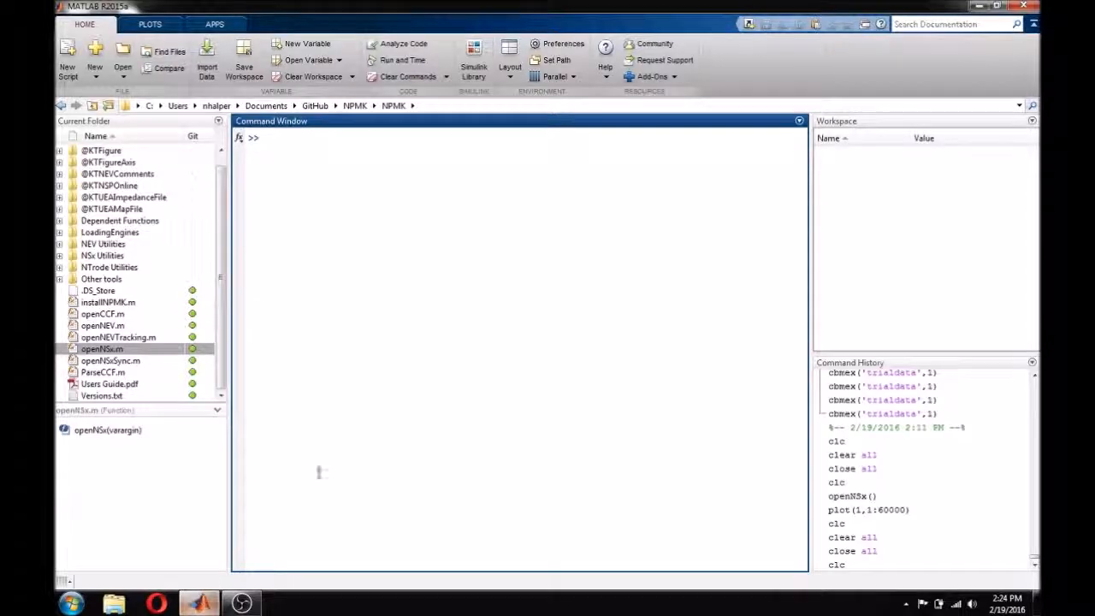
pyautogui.moveTo(424, 328)
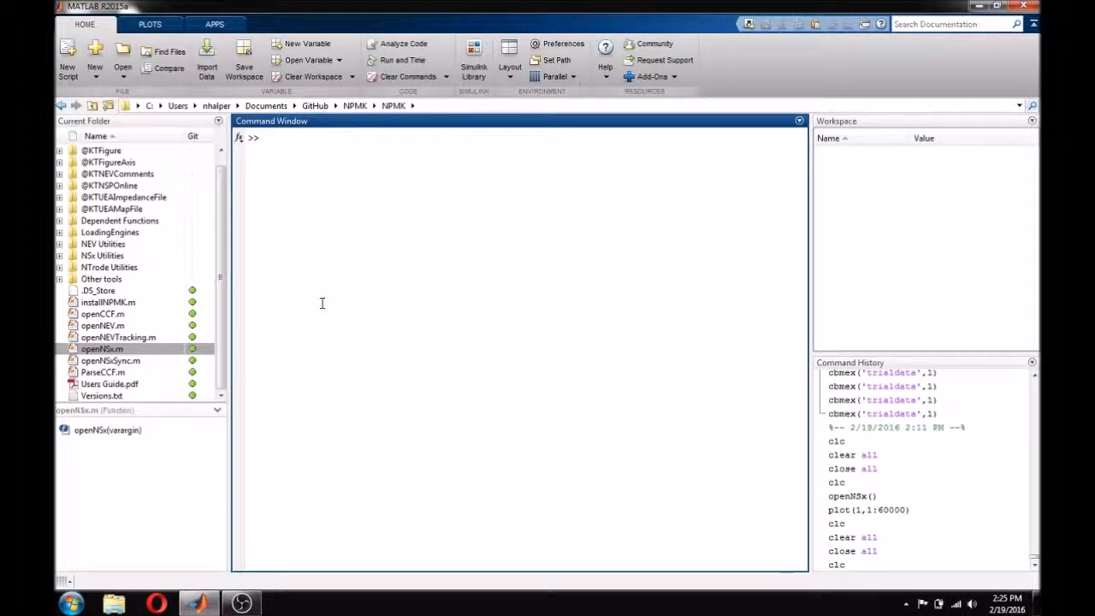
pyautogui.click(102, 325)
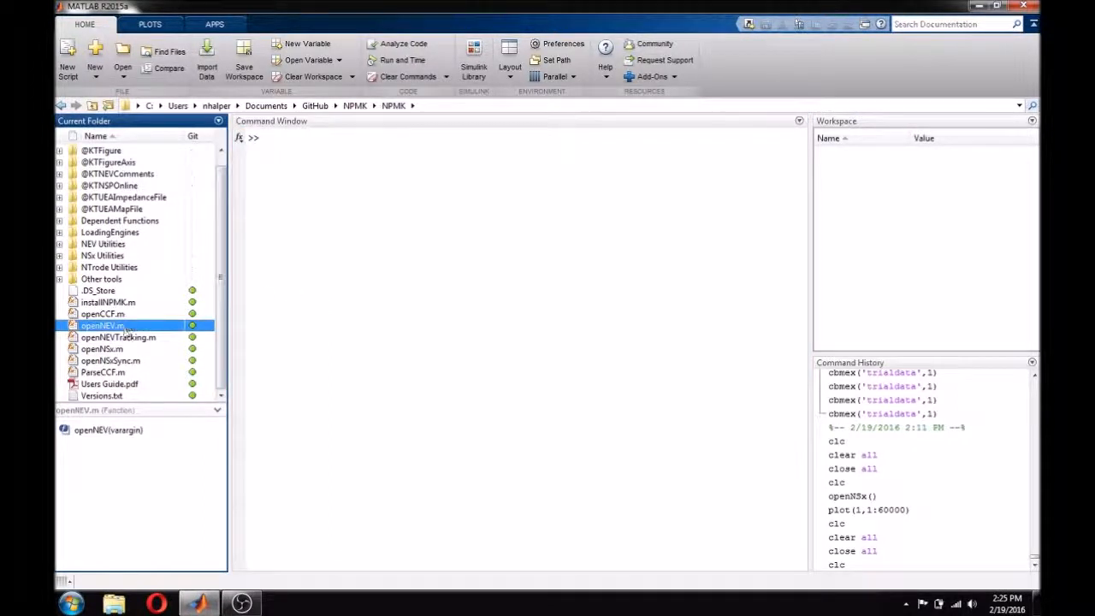
pyautogui.click(102, 349)
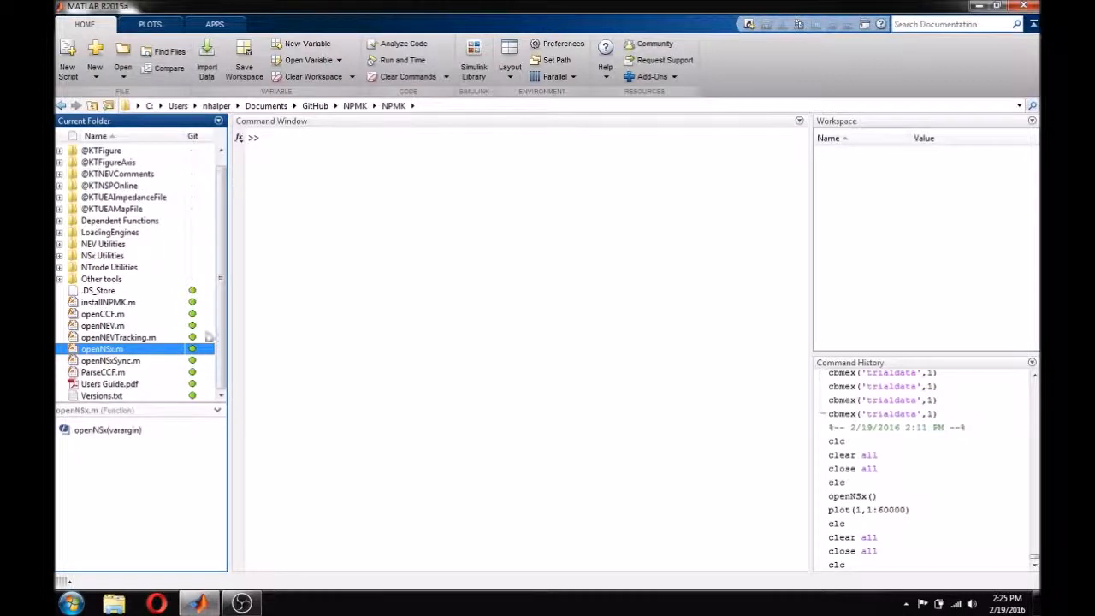
pyautogui.click(336, 168)
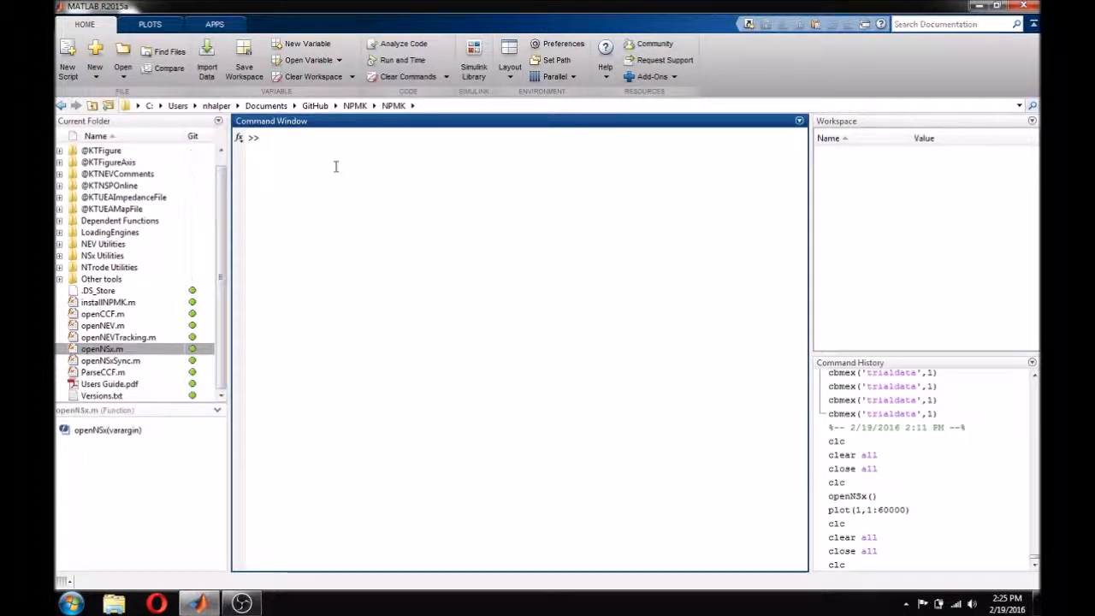
pyautogui.moveTo(332, 171)
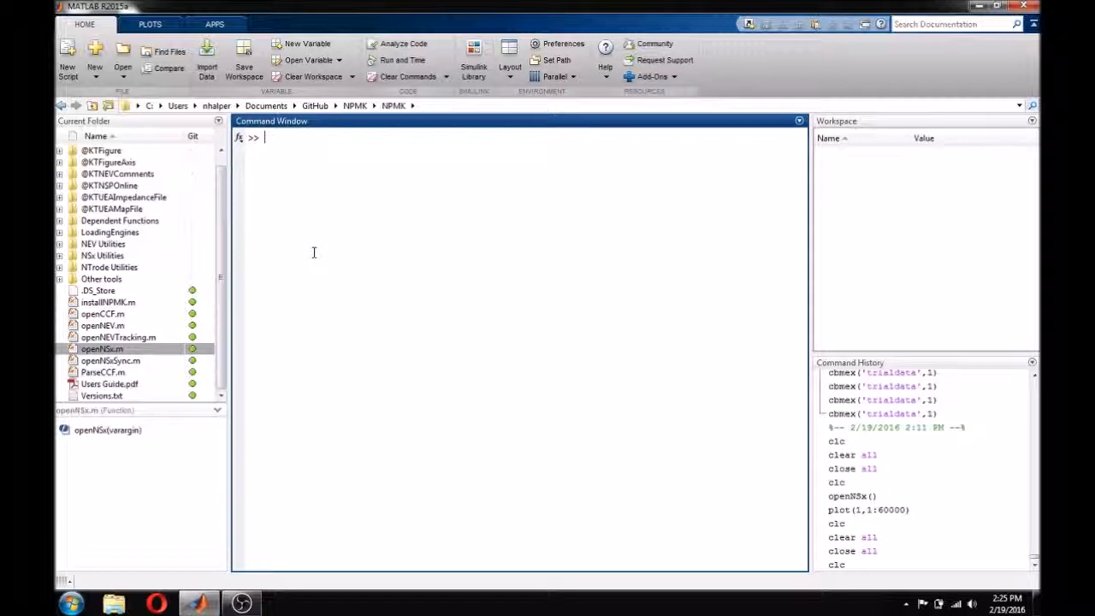
pyautogui.click(110, 383)
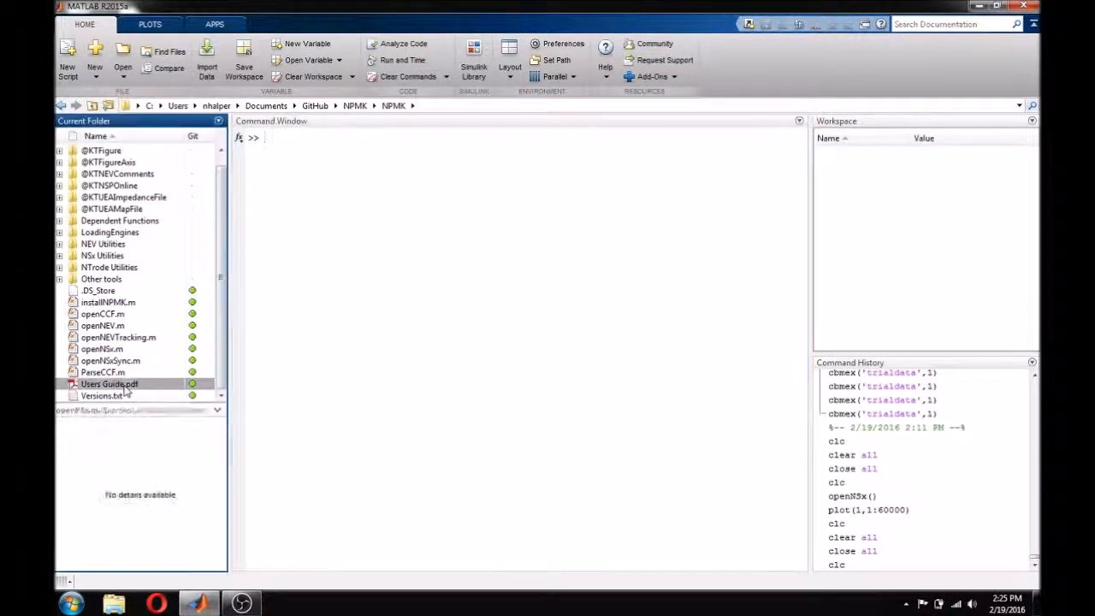
pyautogui.click(109, 383)
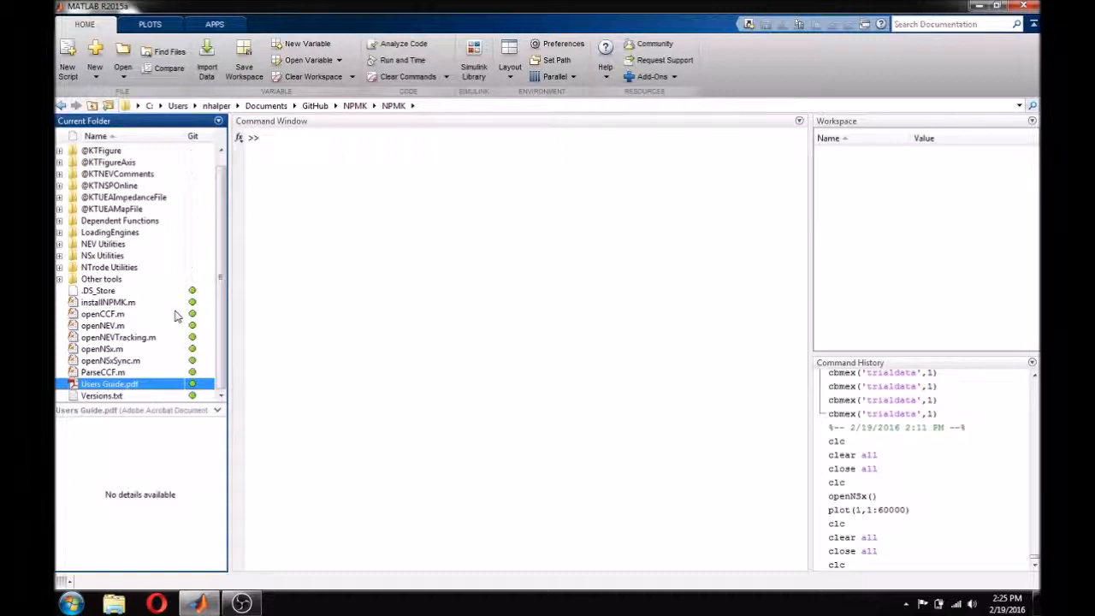
pyautogui.click(376, 223)
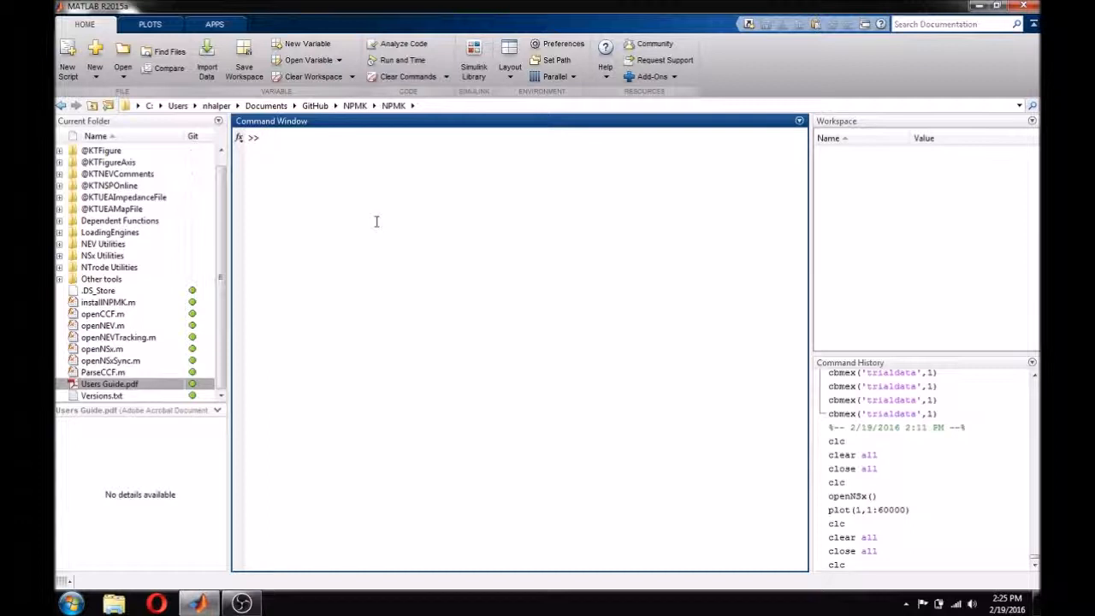
# Step: Run openNSx from the Command Window to bring up the NSx file chooser
pyautogui.click(265, 137)
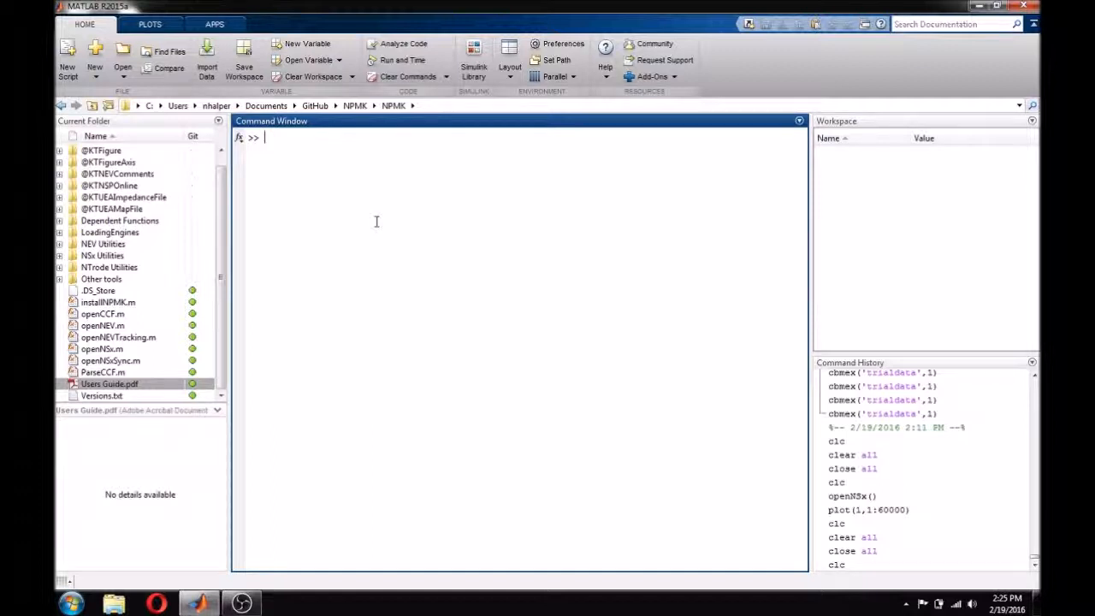
pyautogui.write('open')
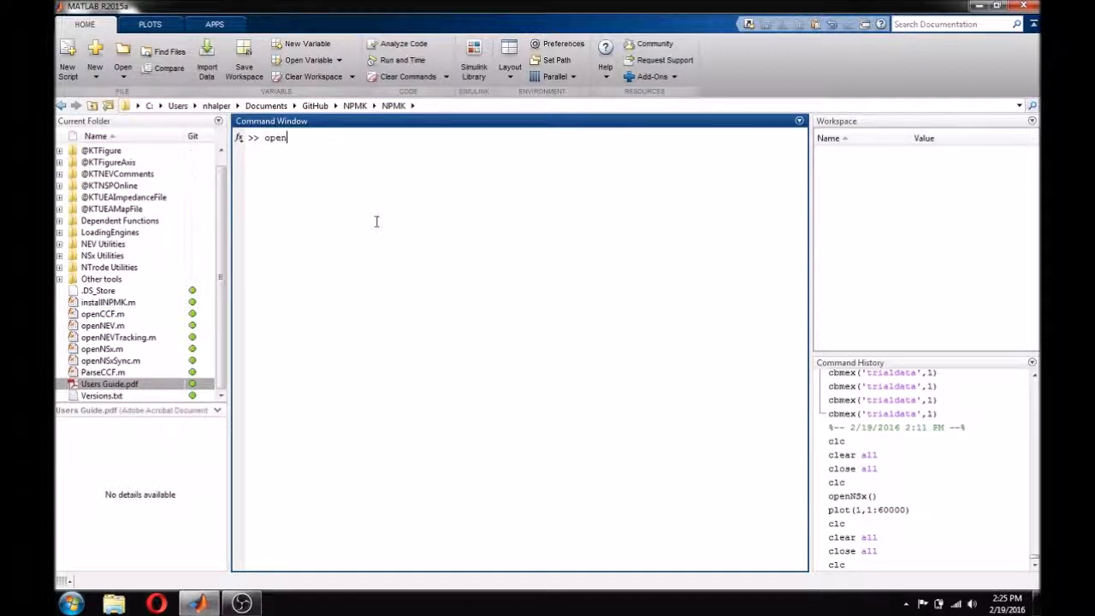
pyautogui.write('NSx')
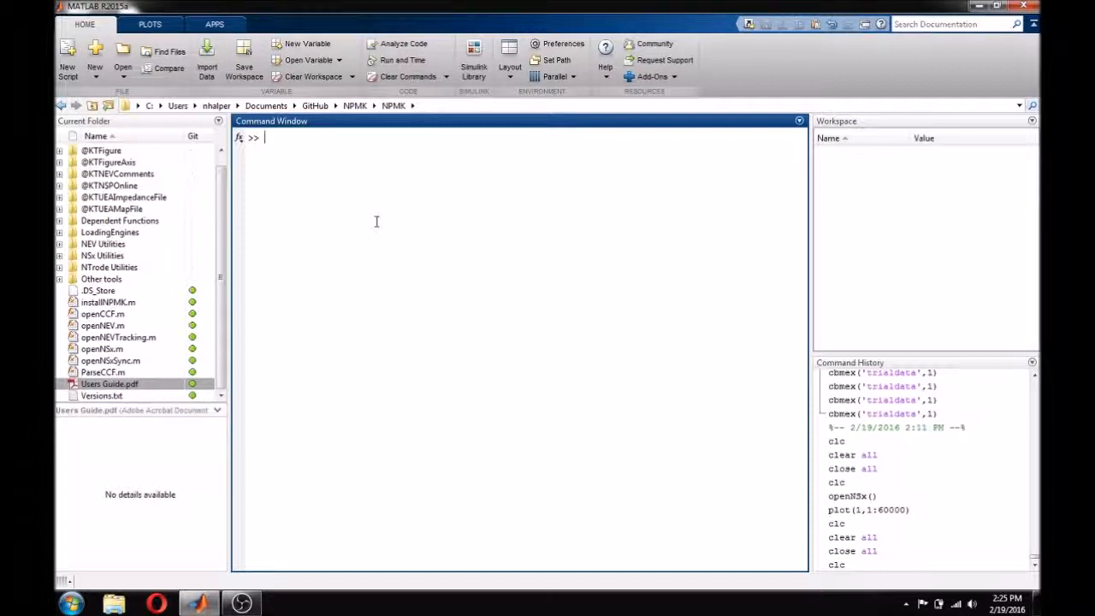
pyautogui.write('openNS')
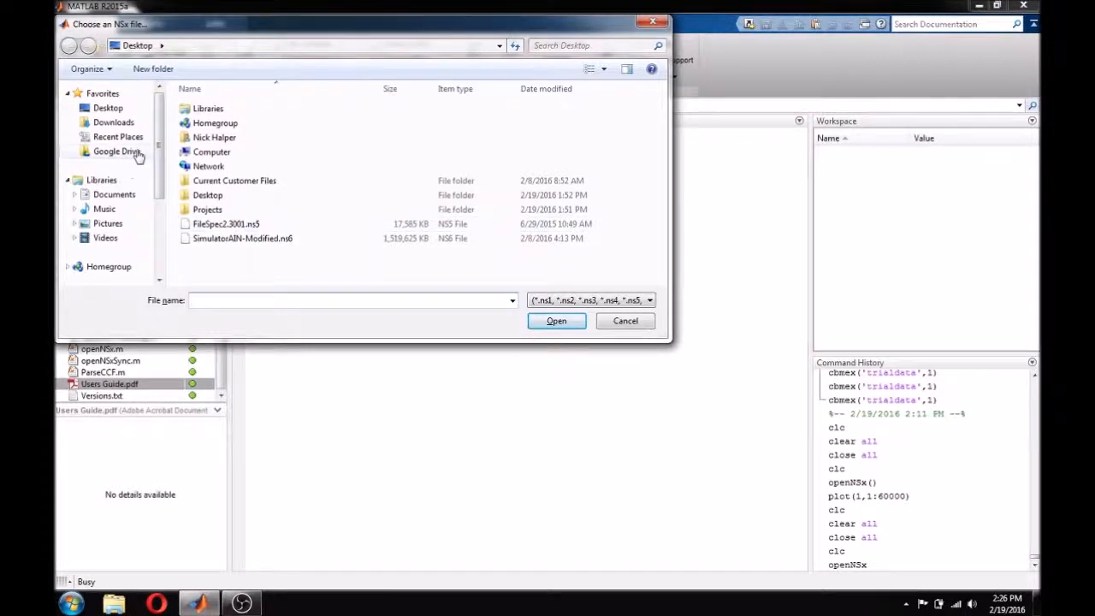
# Step: Load FileSpec2.3001.ns5 so an NS5 struct appears in the workspace
pyautogui.click(226, 223)
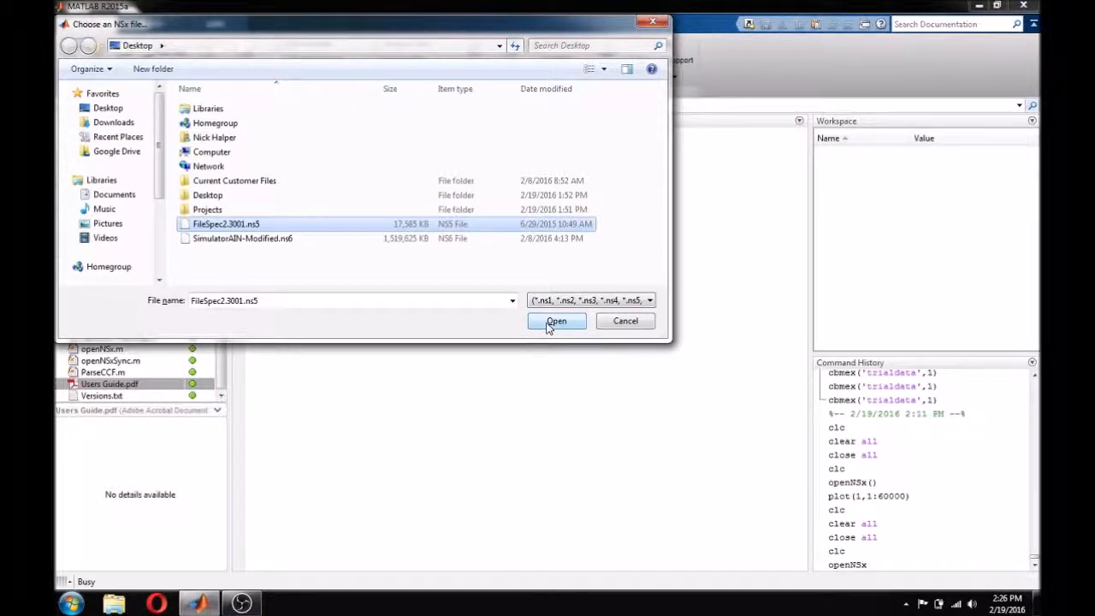
pyautogui.click(556, 320)
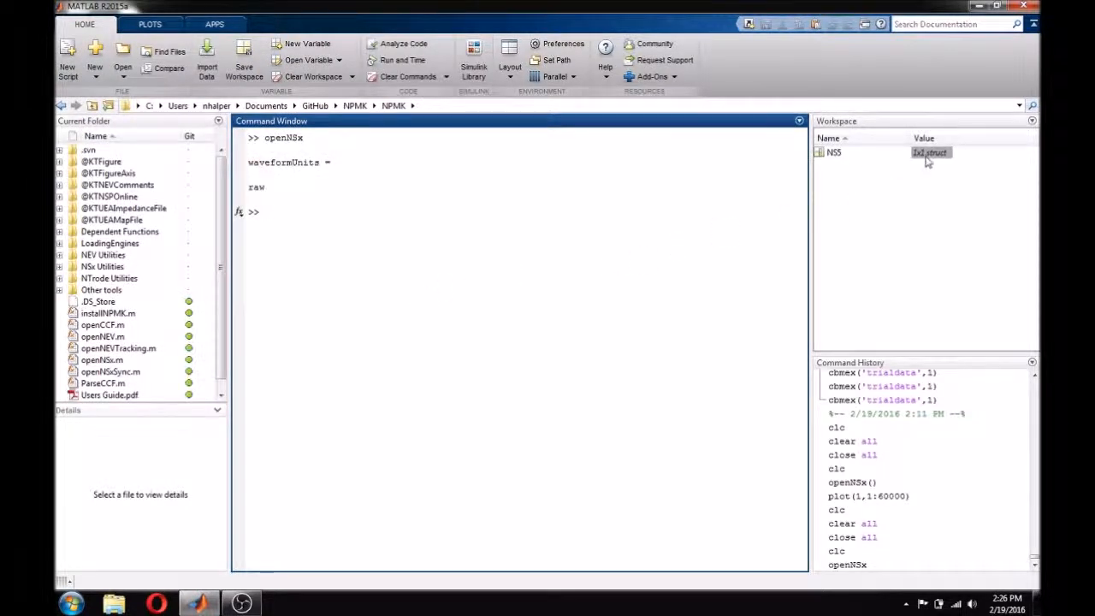
# Step: Inspect the NS5 struct's MetaTags, Data and ElectrodesInfo fields in the Variables editor, then return to the overview
pyautogui.click(931, 152)
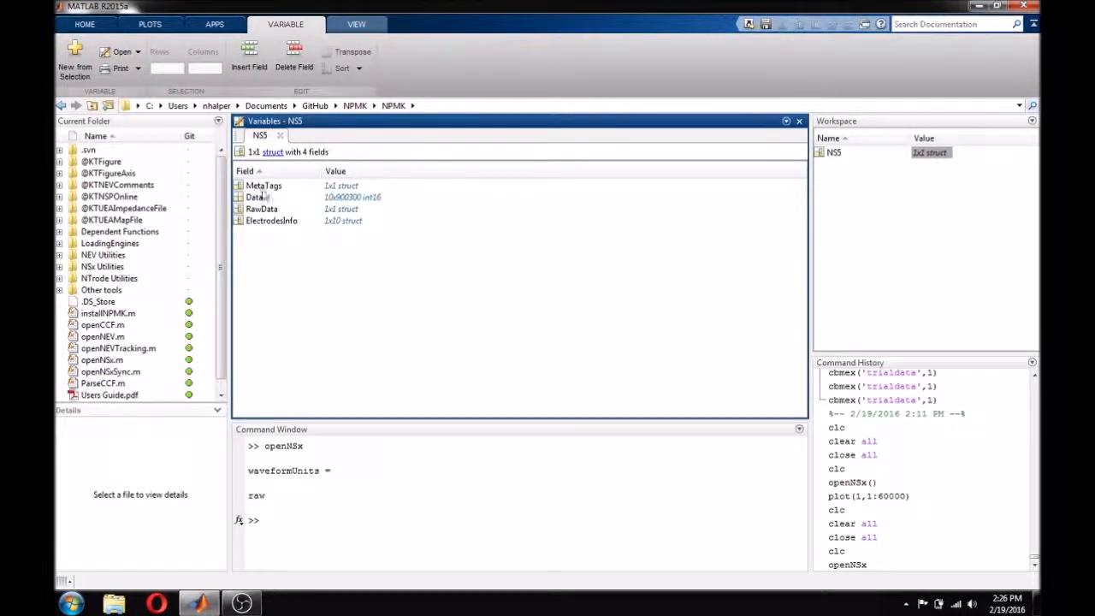
pyautogui.doubleClick(264, 185)
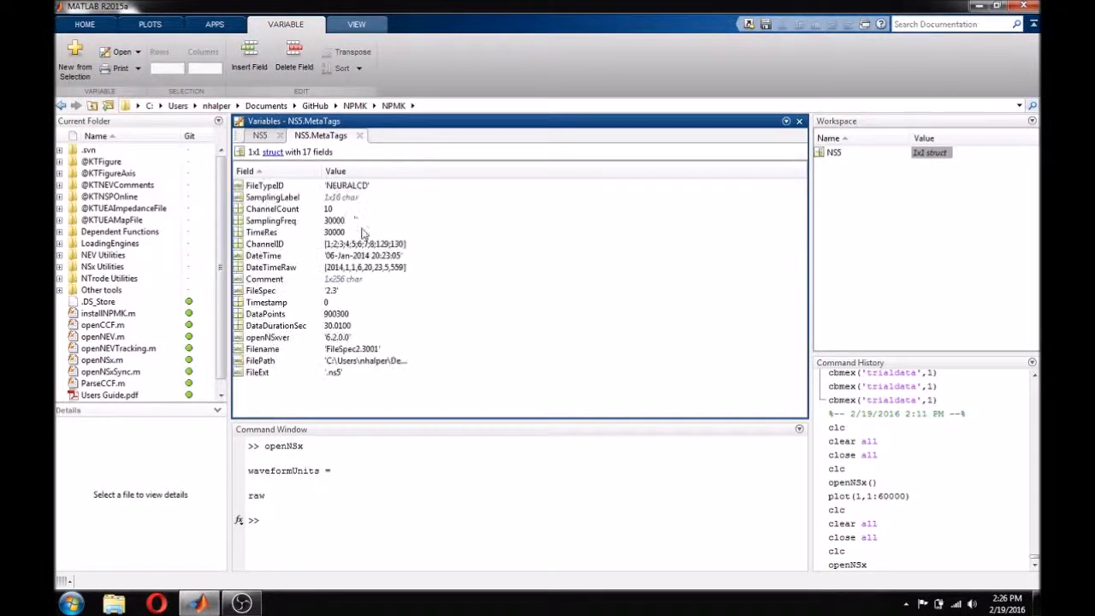
pyautogui.moveTo(339, 369)
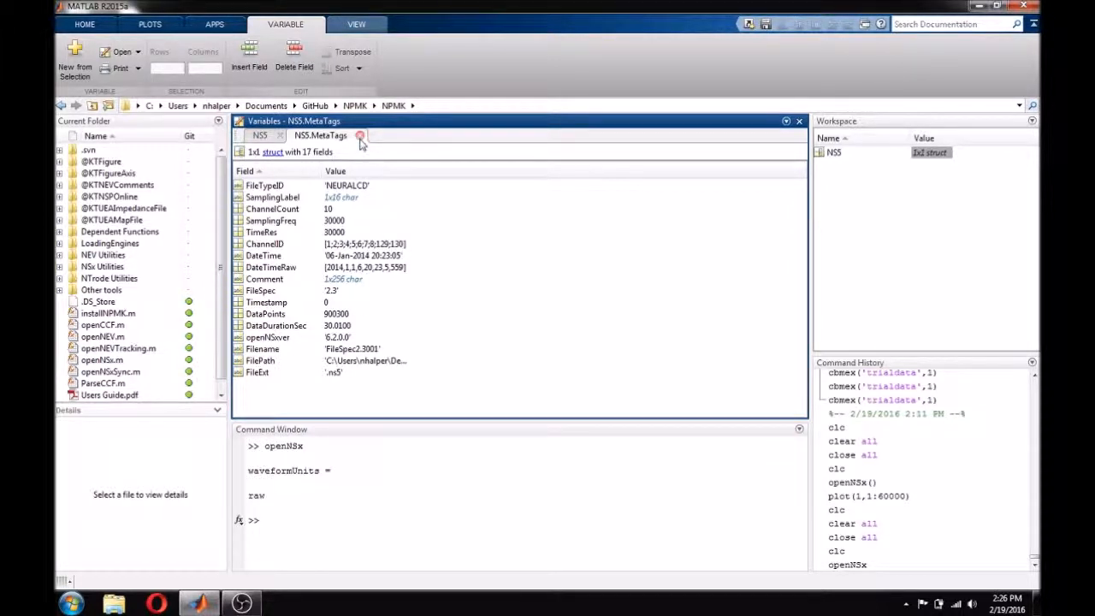
pyautogui.click(359, 135)
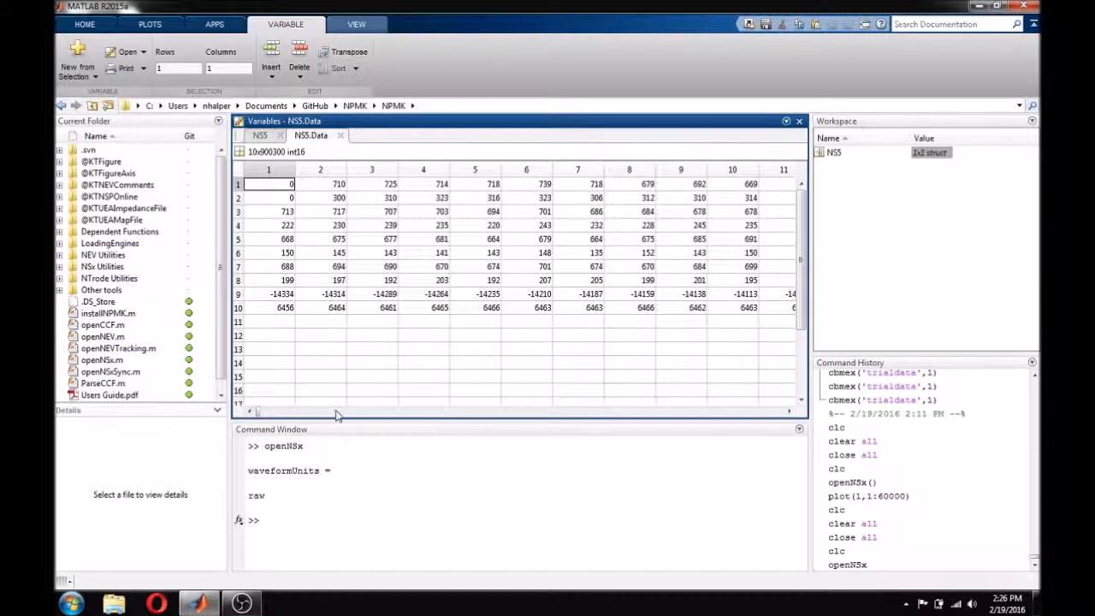
pyautogui.hscroll(3)
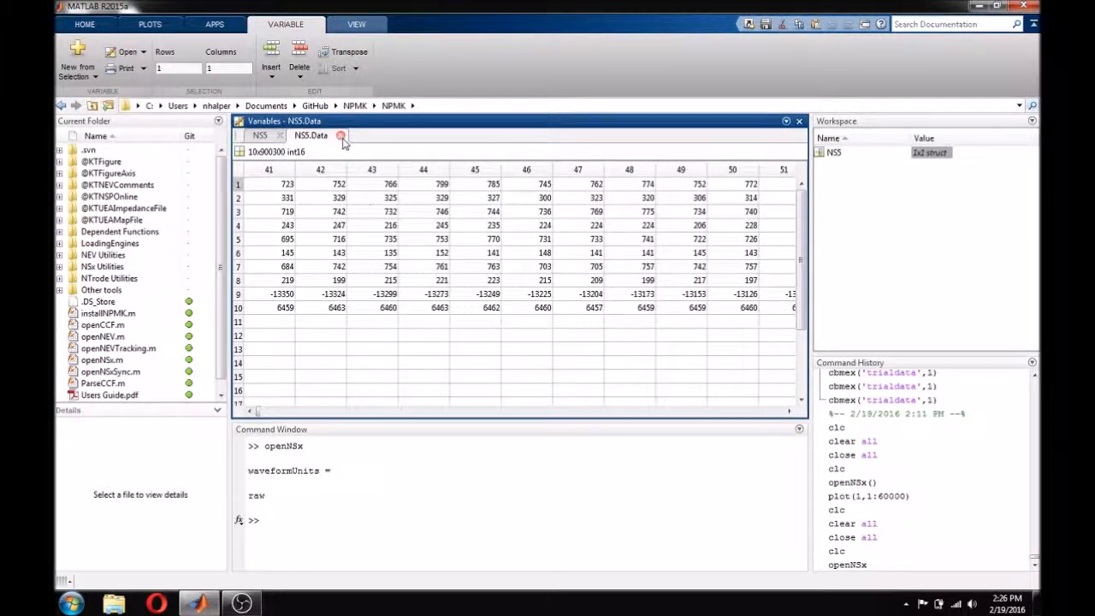
pyautogui.click(341, 137)
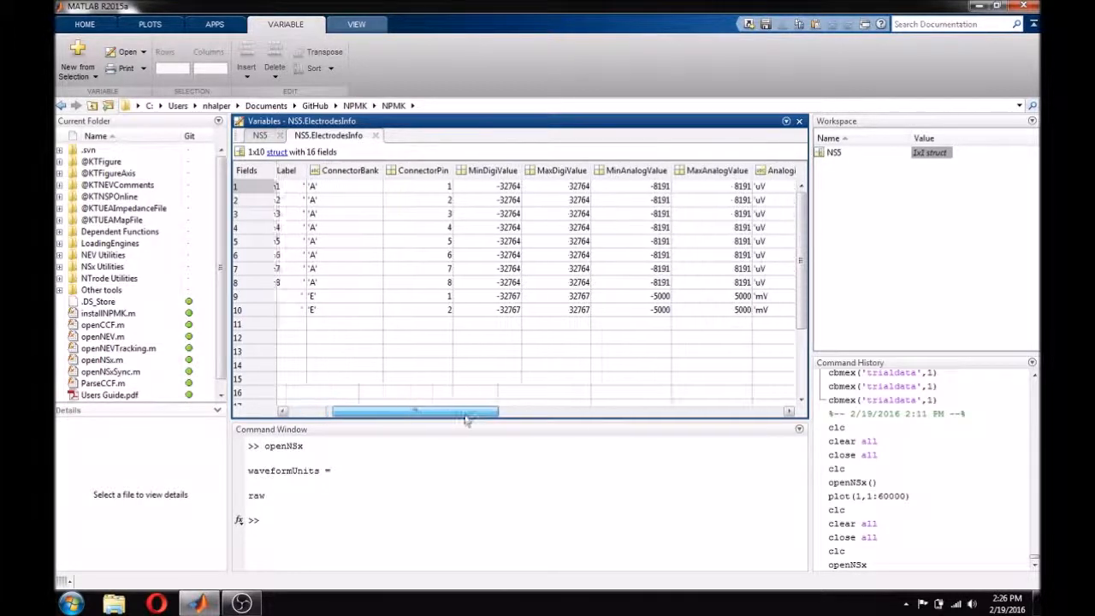
pyautogui.moveTo(415, 411); pyautogui.dragTo(654, 410)
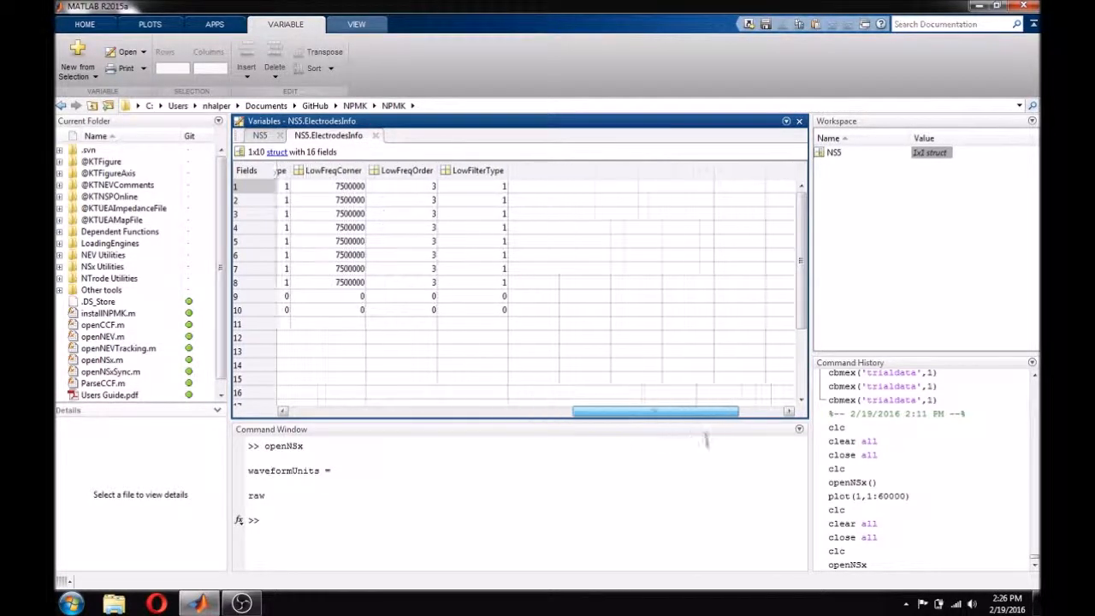
pyautogui.hscroll(-3)
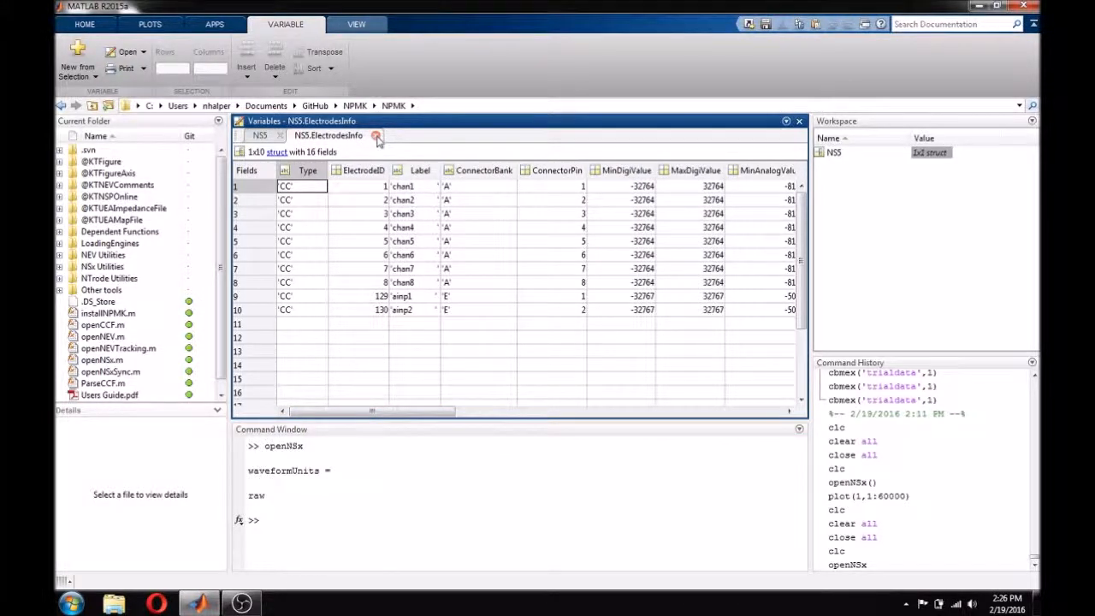
pyautogui.click(376, 135)
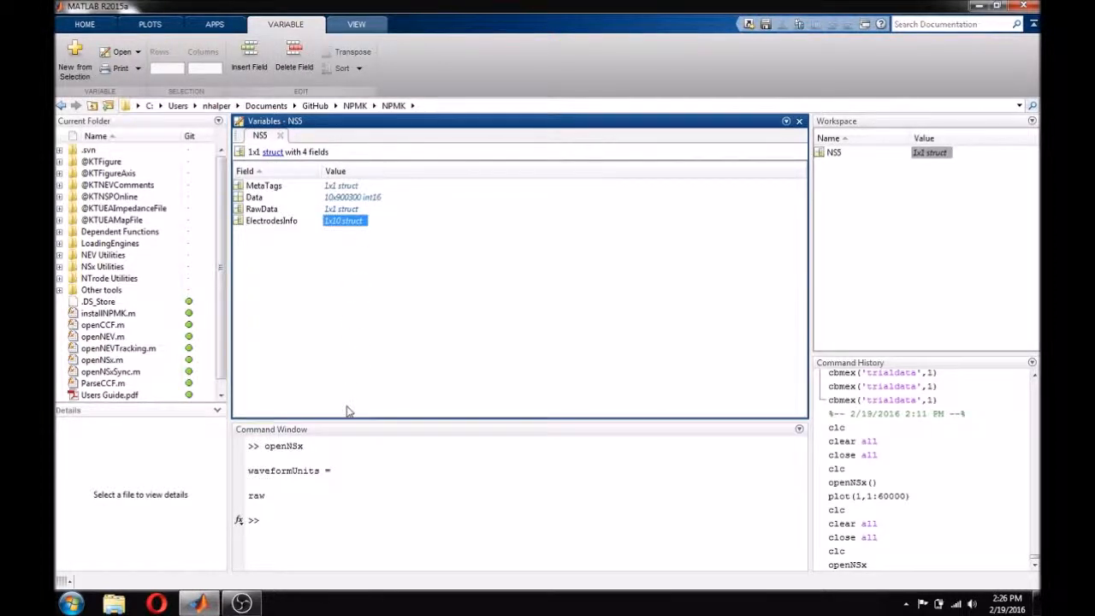
# Step: Plot the first 60000 samples of channel 1 with plot(NS5.Data(1,1:60000)) and close the figure
pyautogui.click(308, 520)
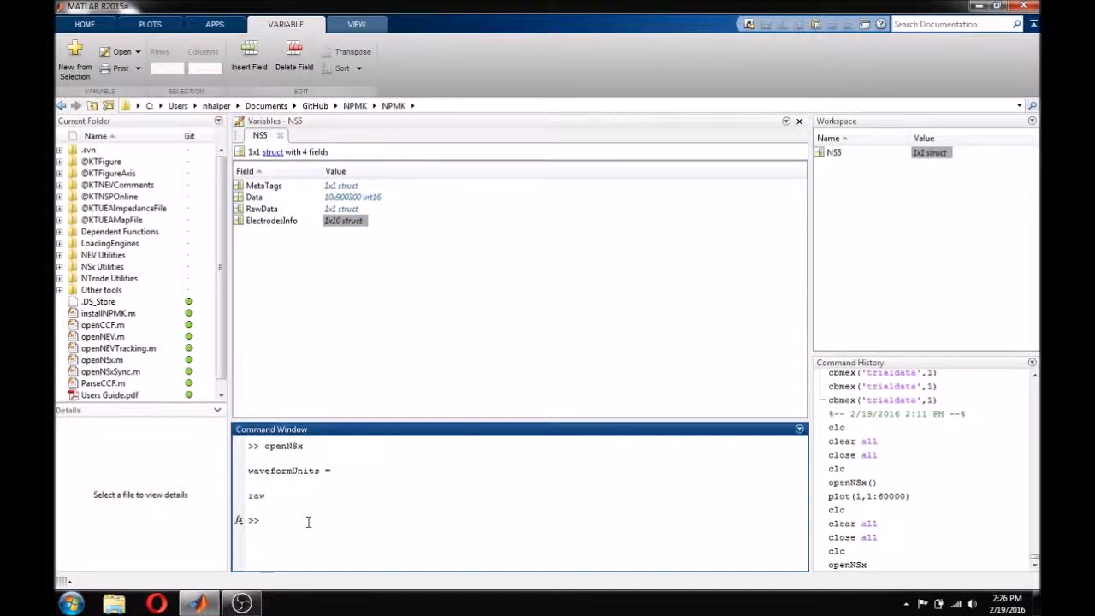
pyautogui.write('plot(NS')
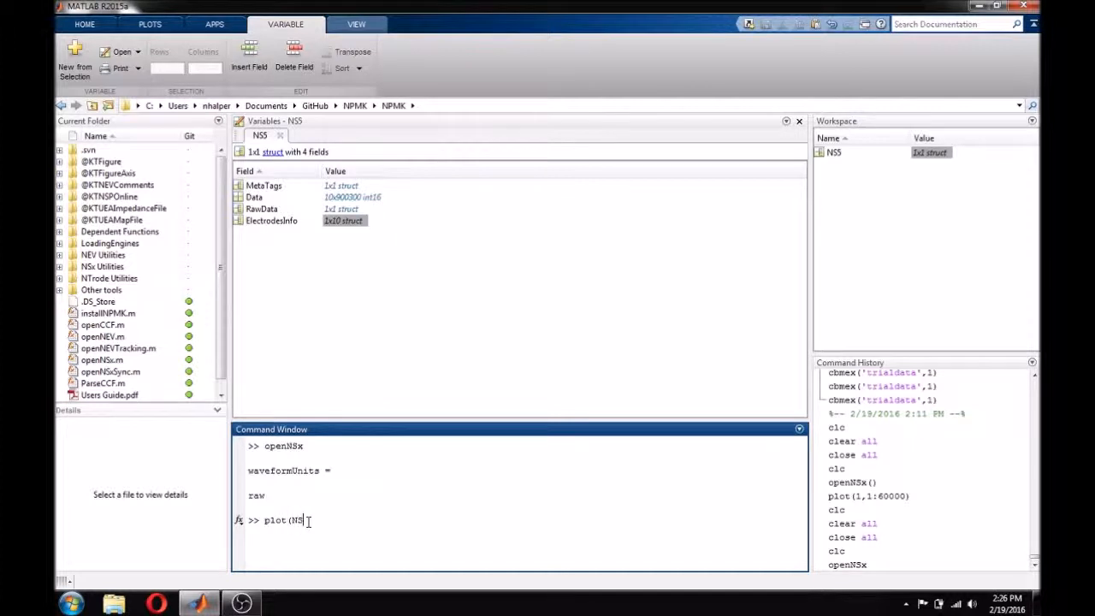
pyautogui.write('5.')
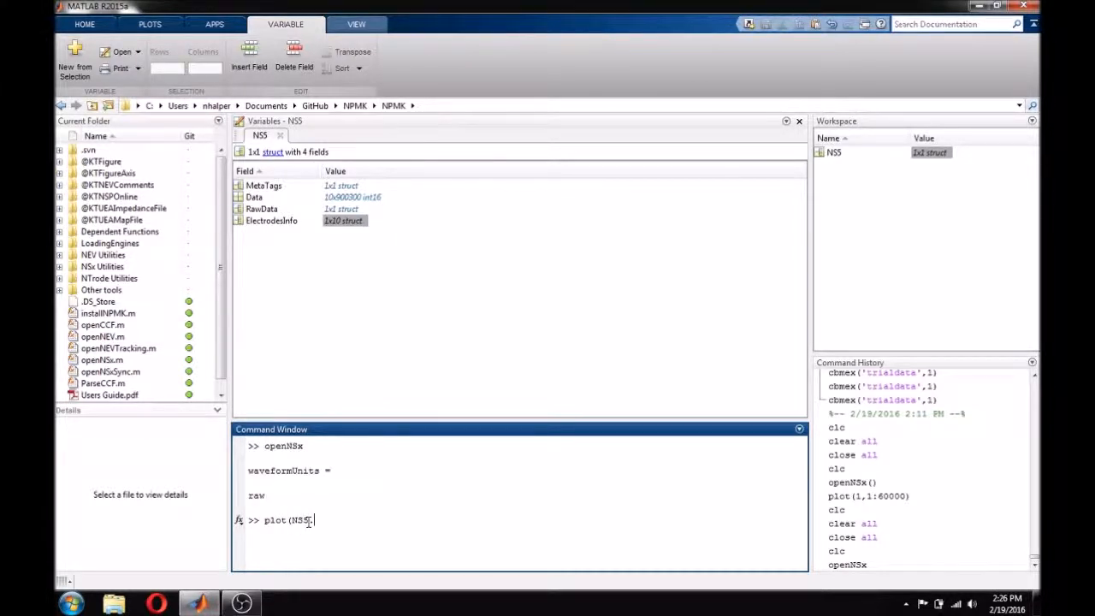
pyautogui.write('.Data')
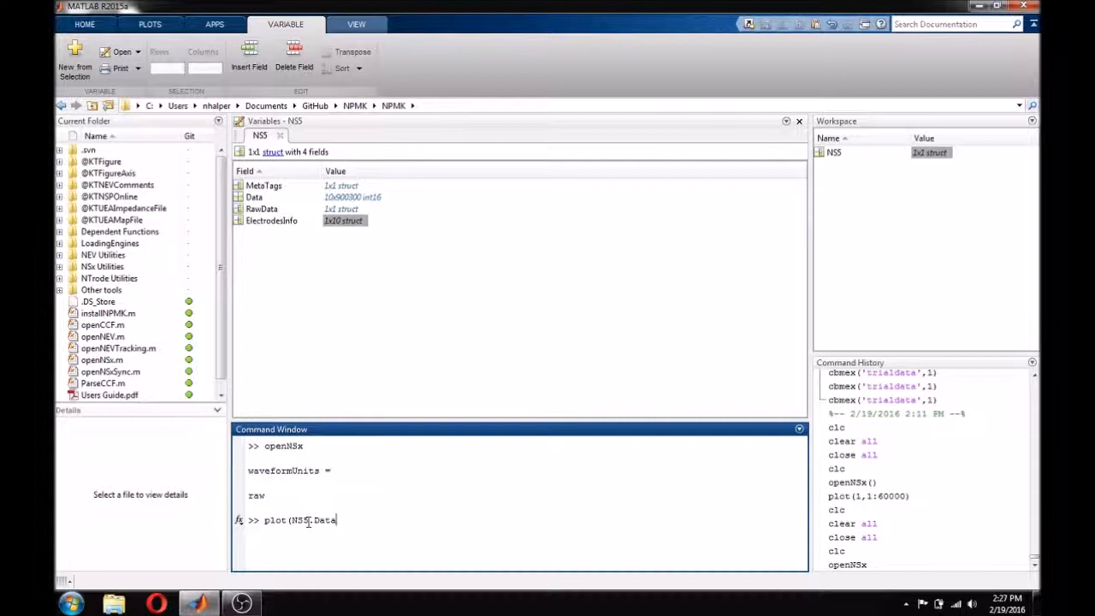
pyautogui.write('(1,')
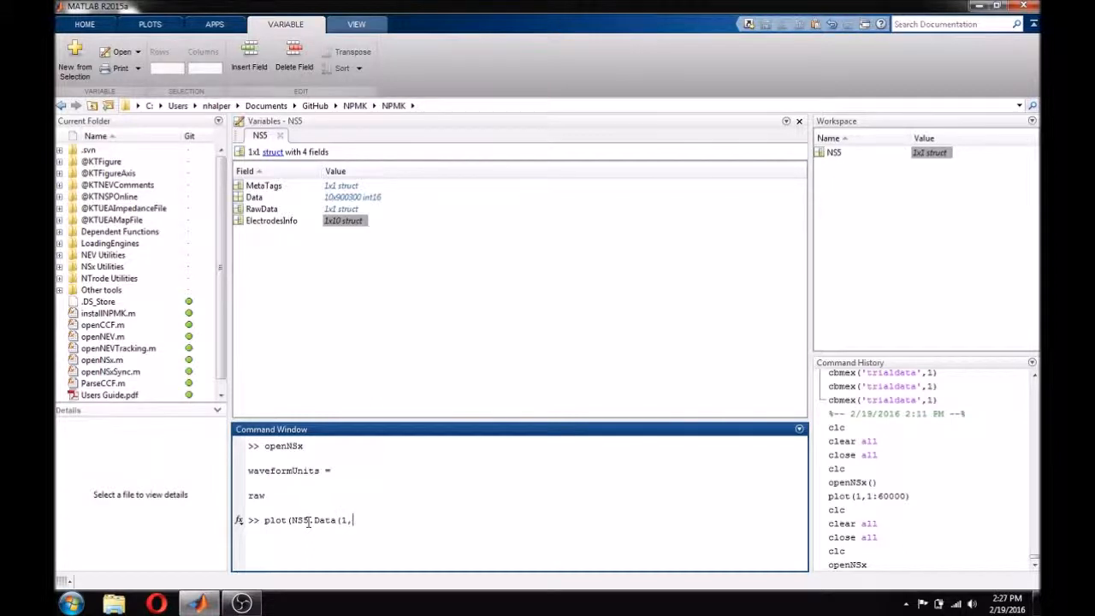
pyautogui.write('1:60000')
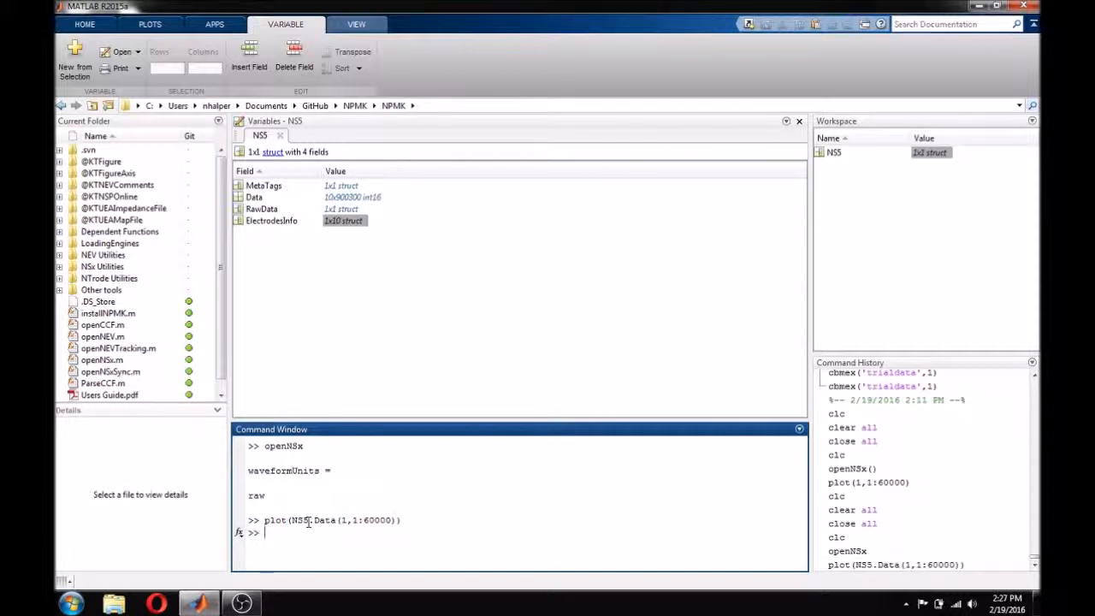
pyautogui.press('Return')
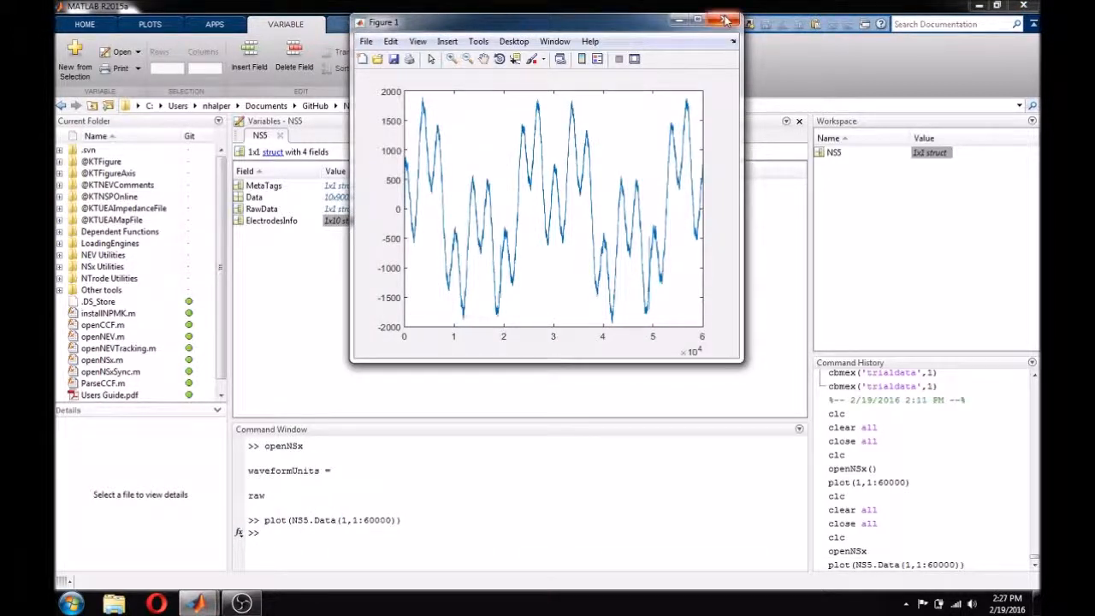
pyautogui.click(726, 20)
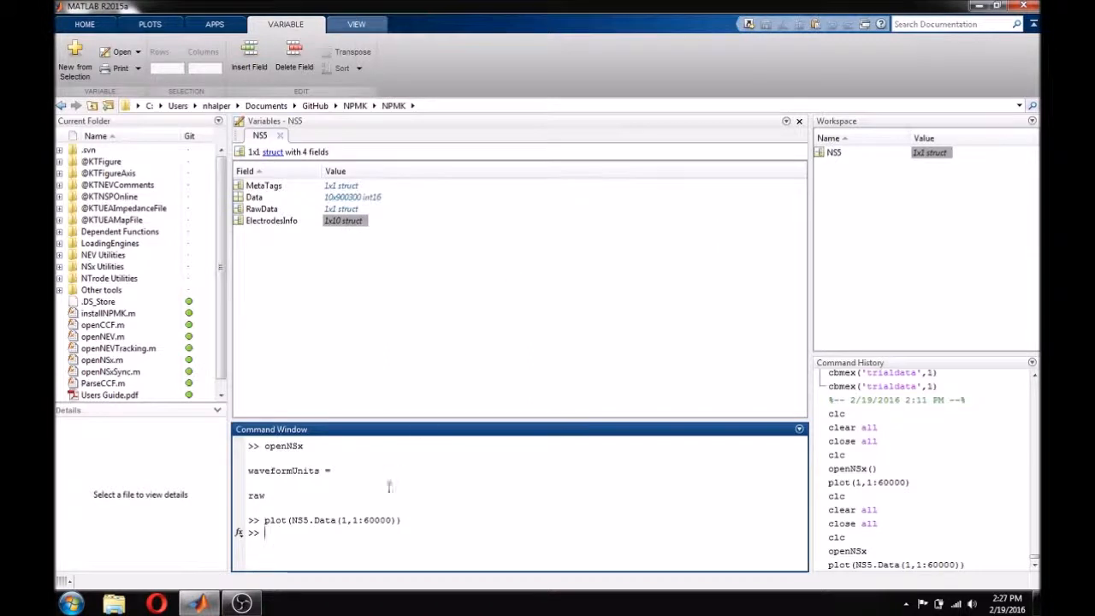
pyautogui.moveTo(377, 510)
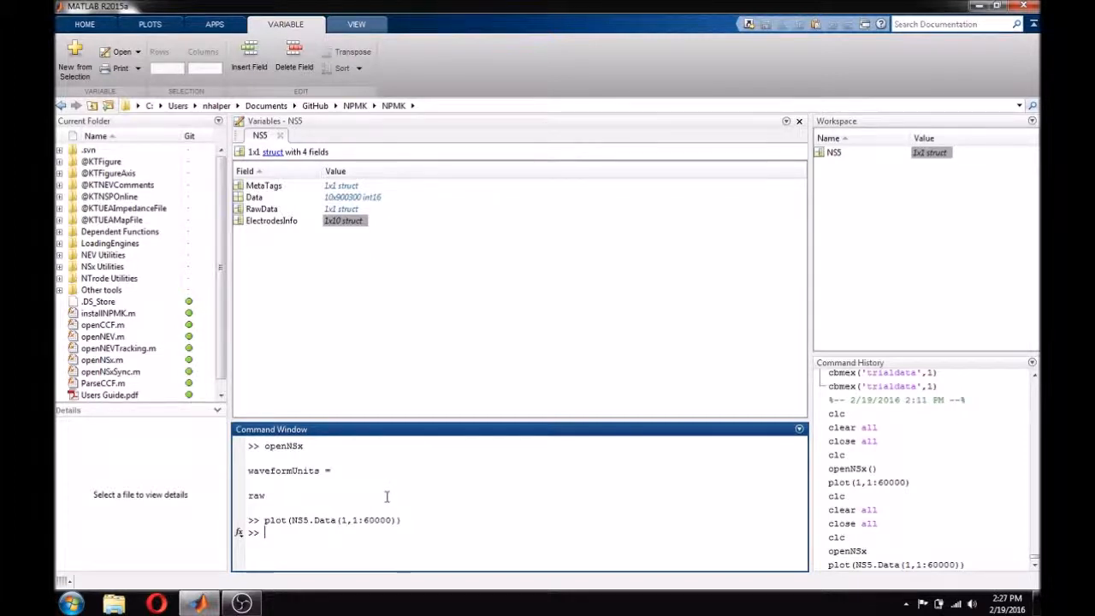
# Step: Look up help for openNSx, then clear the Command Window with clc
pyautogui.write('help')
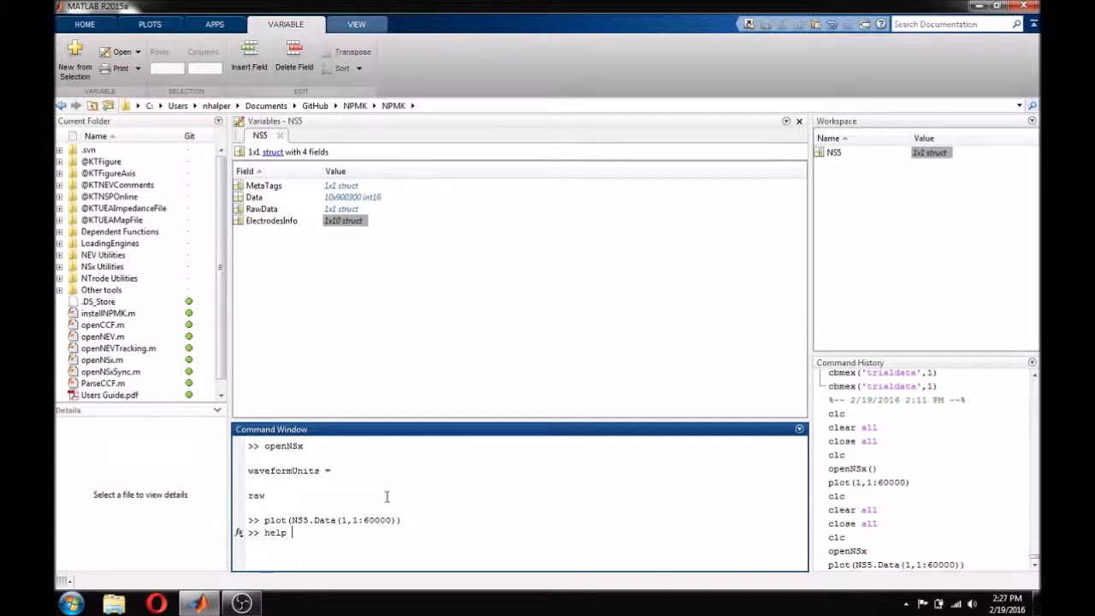
pyautogui.write('openNSX')
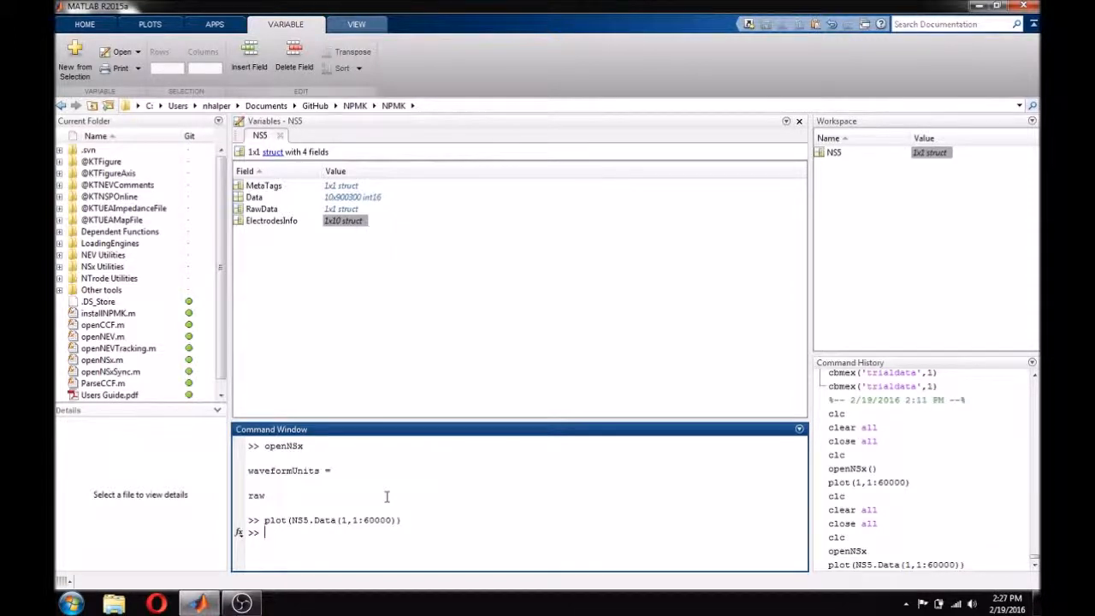
pyautogui.write('clc')
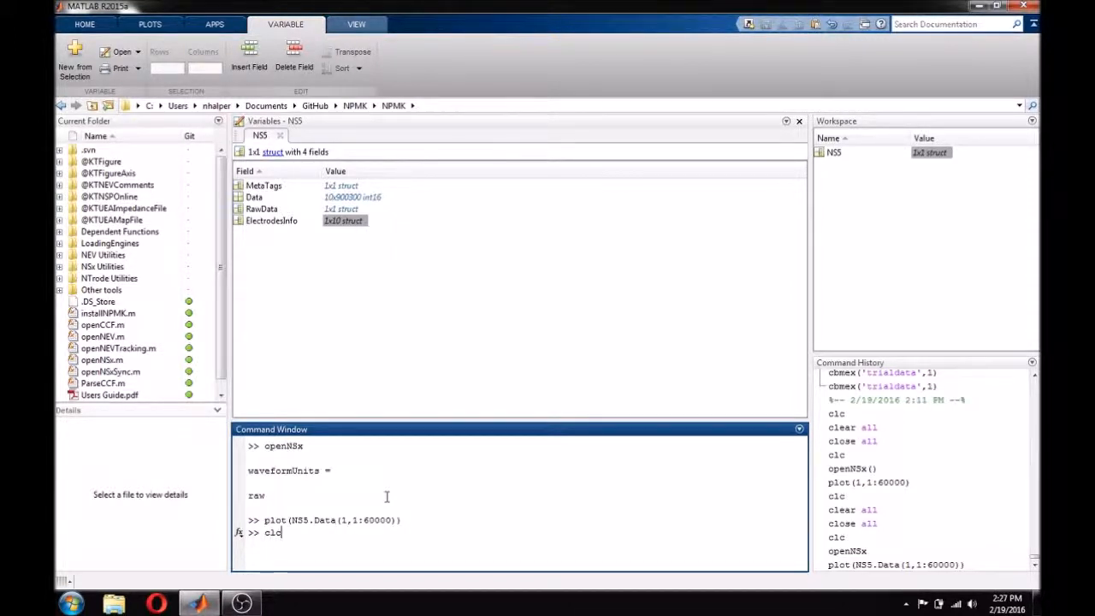
pyautogui.press('Return')
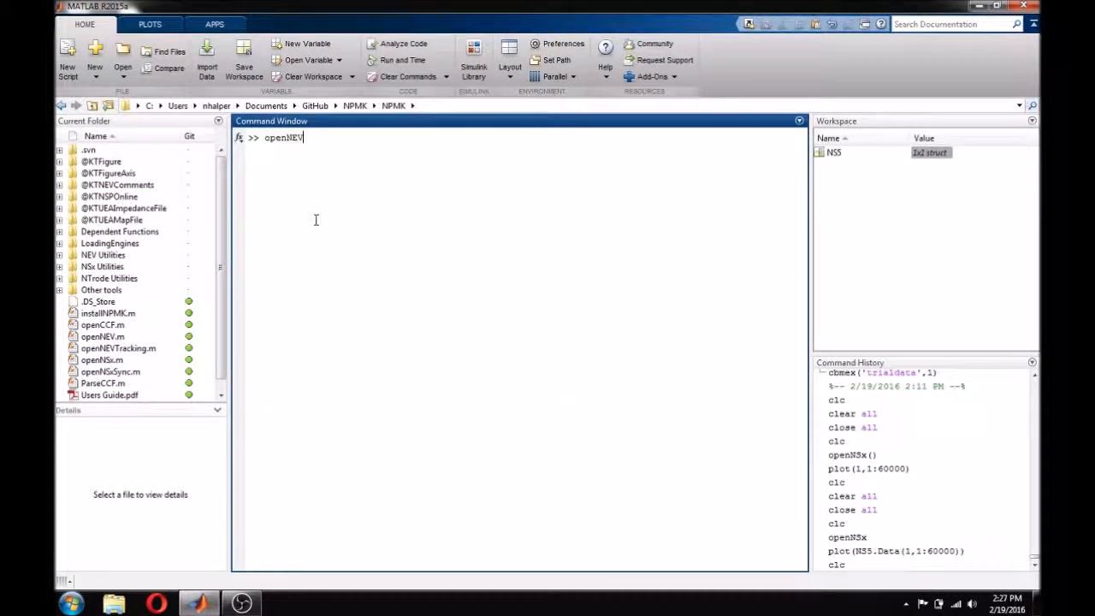
# Step: Run openNEV and load FileSpec2.3001.nev into the workspace as a NEV struct
pyautogui.press('Return')
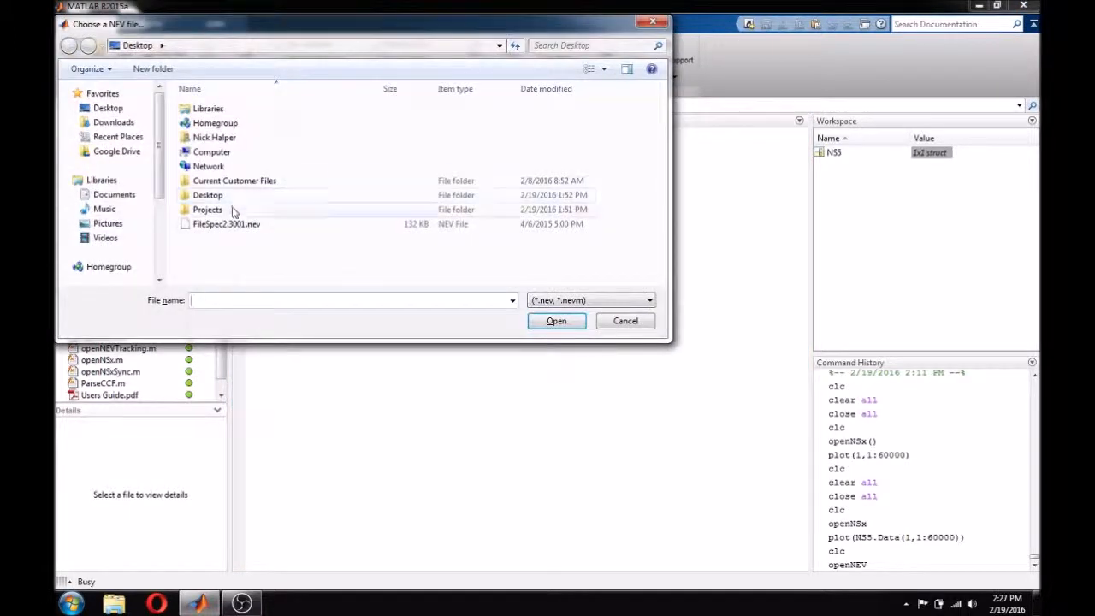
pyautogui.moveTo(222, 224)
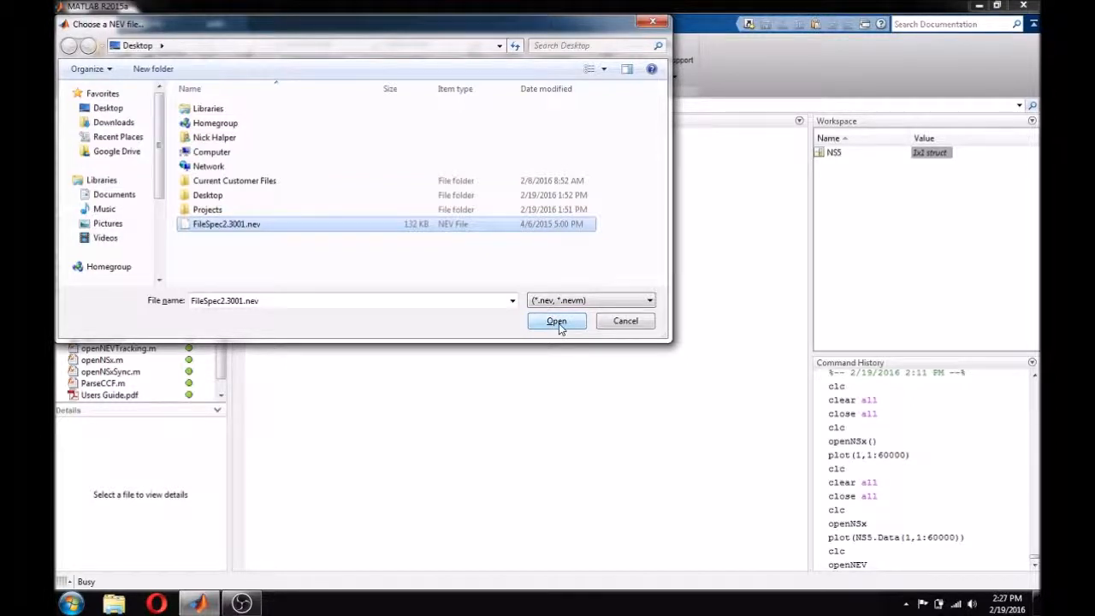
pyautogui.click(556, 321)
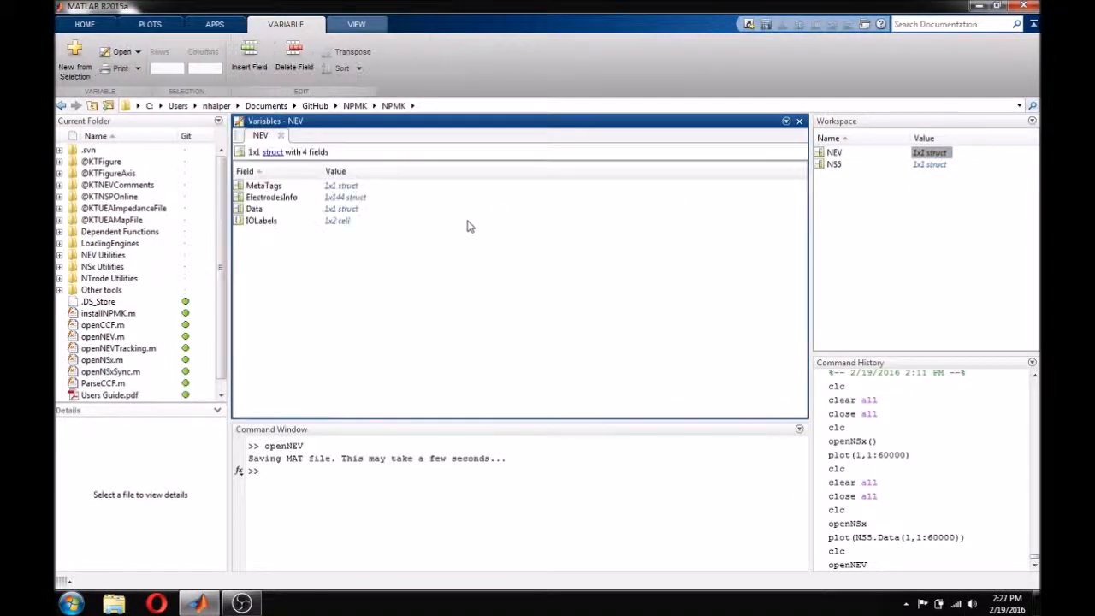
# Step: Inspect the NEV struct's MetaTags and Data fields, then return to the four-field overview
pyautogui.doubleClick(263, 184)
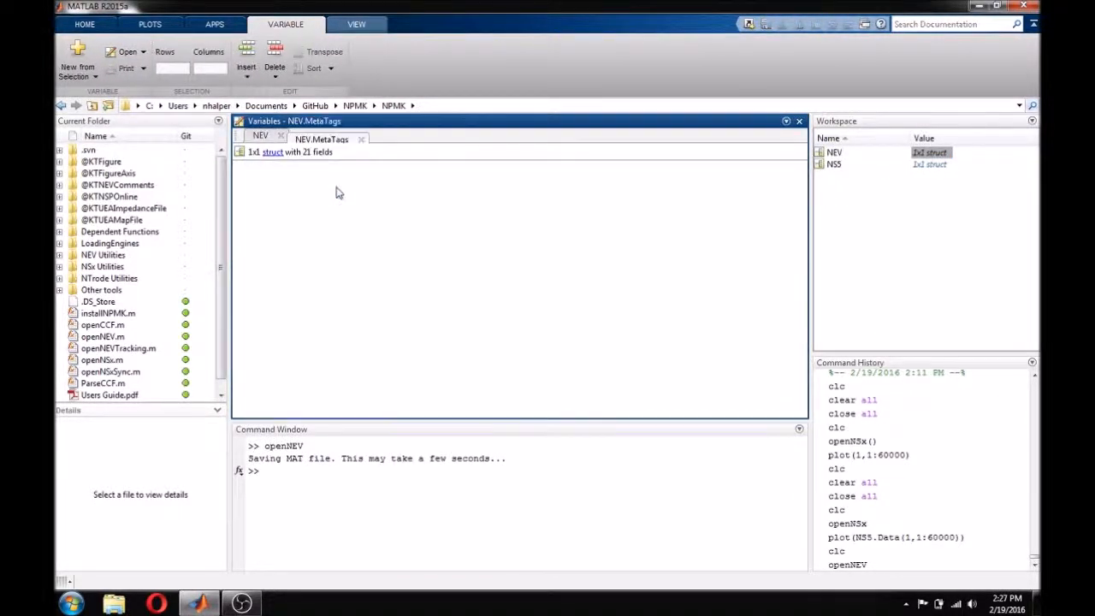
pyautogui.doubleClick(272, 150)
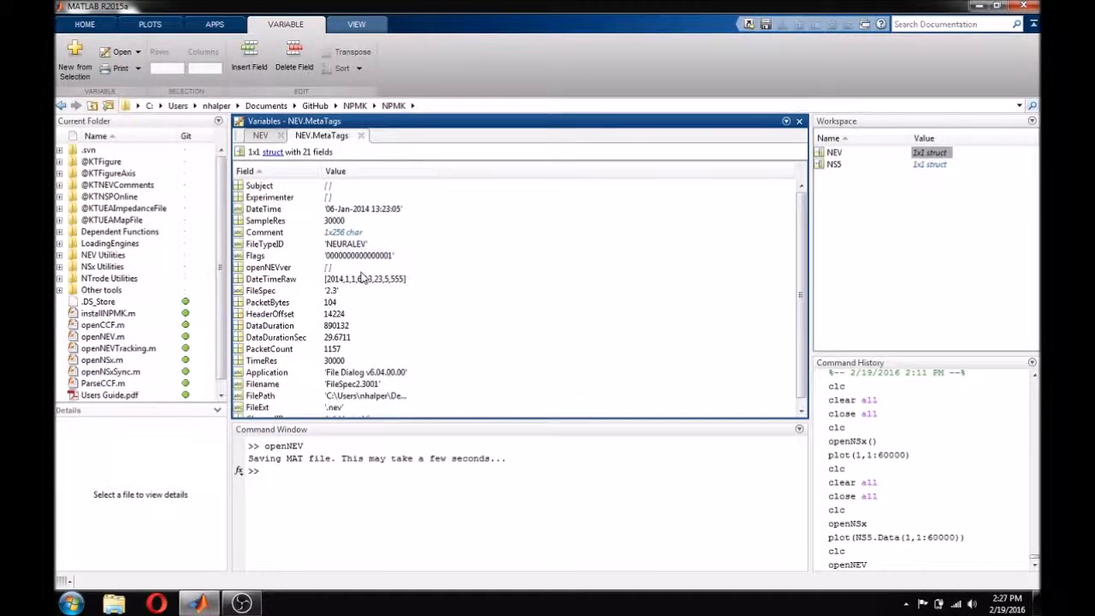
pyautogui.click(363, 136)
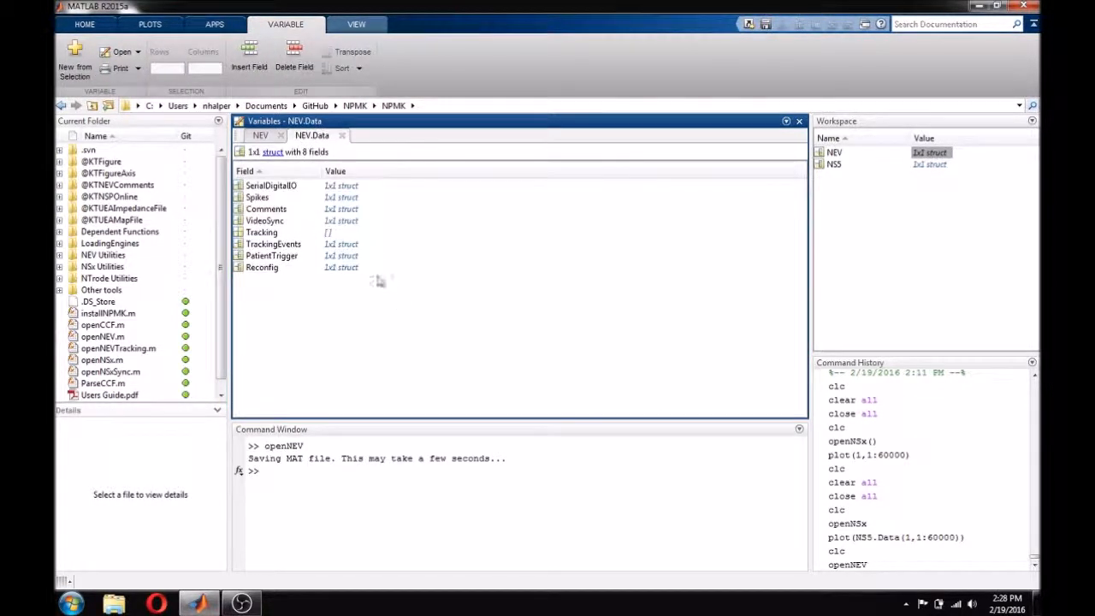
pyautogui.moveTo(335, 277)
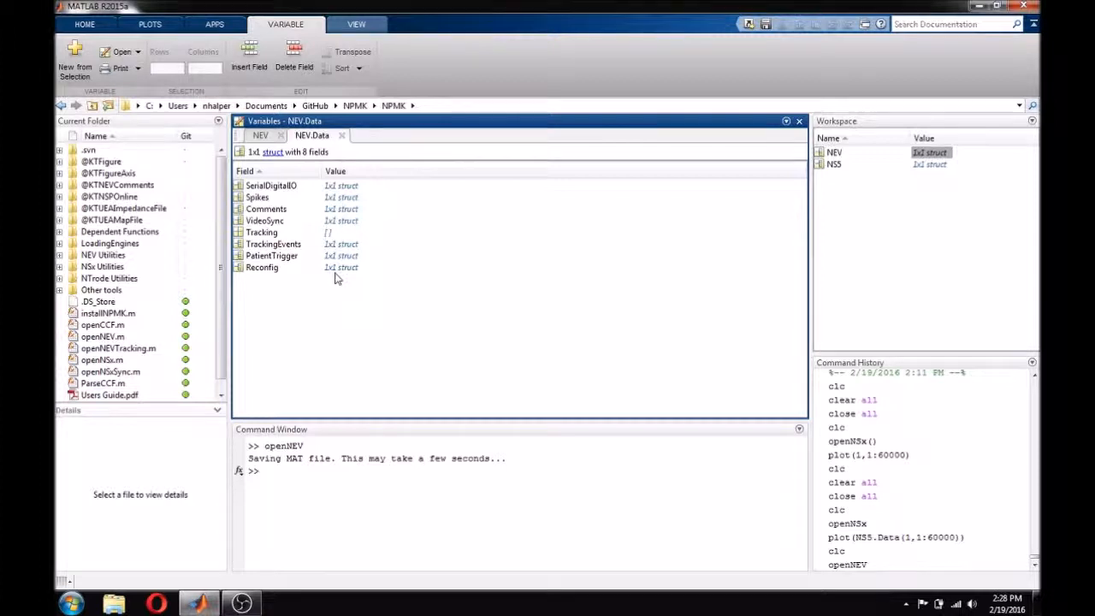
pyautogui.moveTo(341, 236)
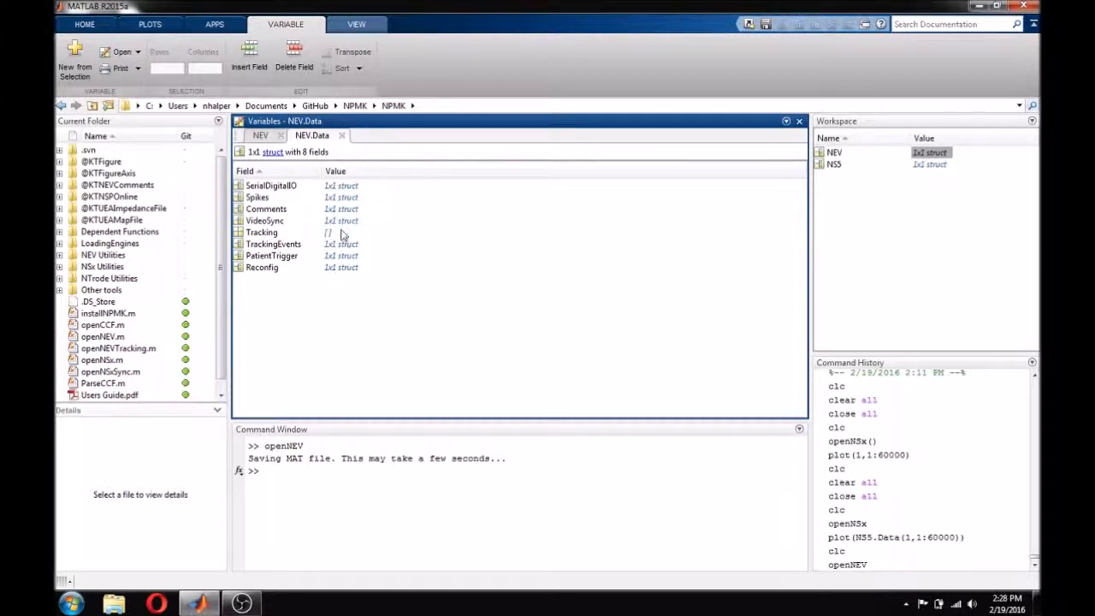
pyautogui.click(343, 135)
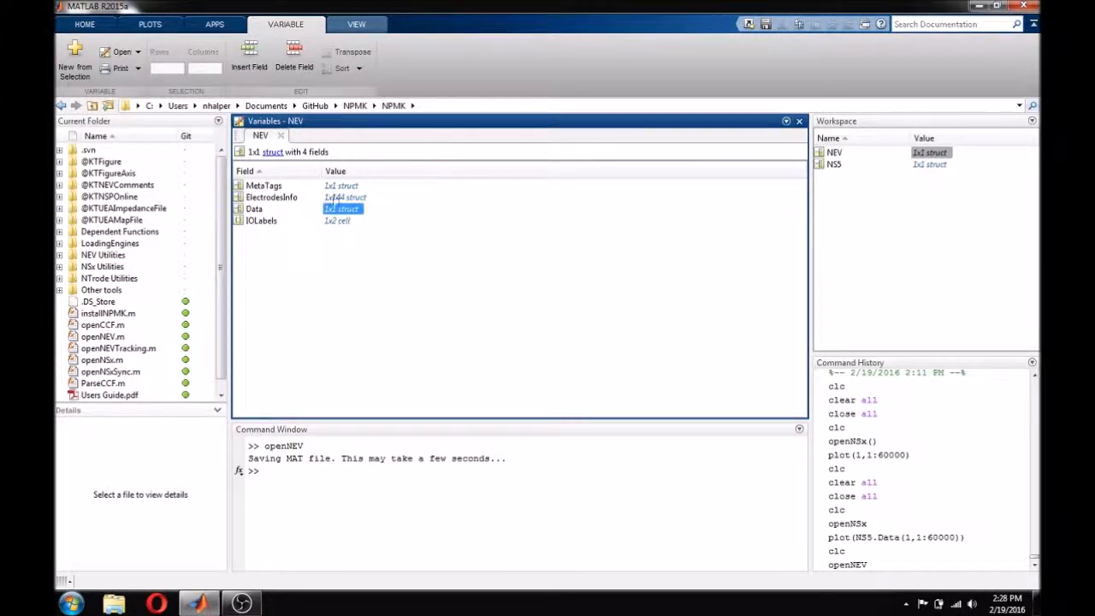
pyautogui.moveTo(342, 233)
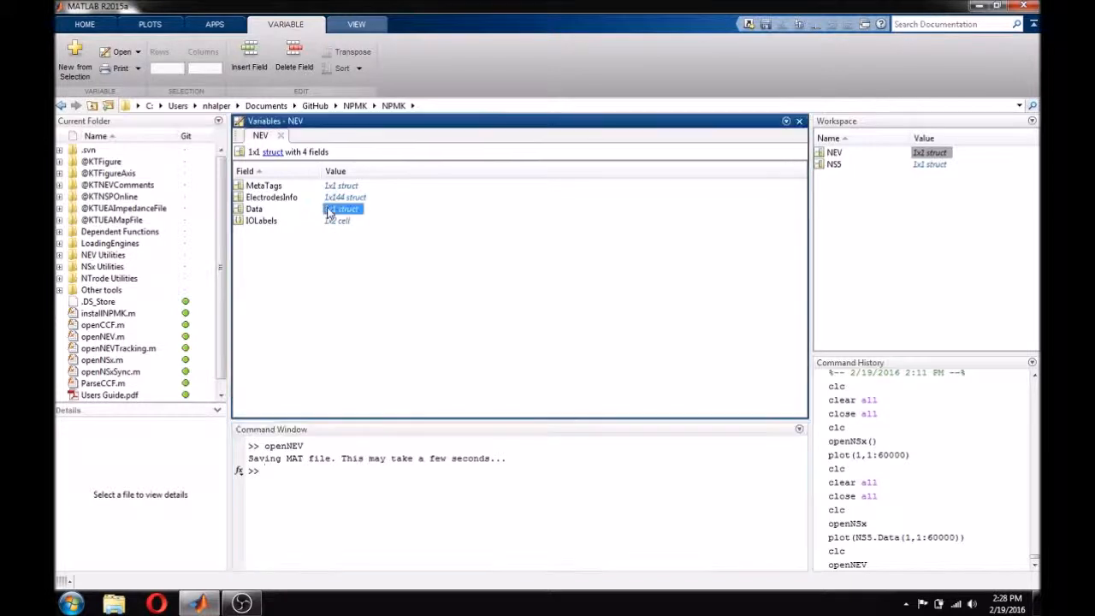
# Step: Open NEV.Data to show its eight fields, dismissing the Windows color-scheme popup
pyautogui.doubleClick(342, 209)
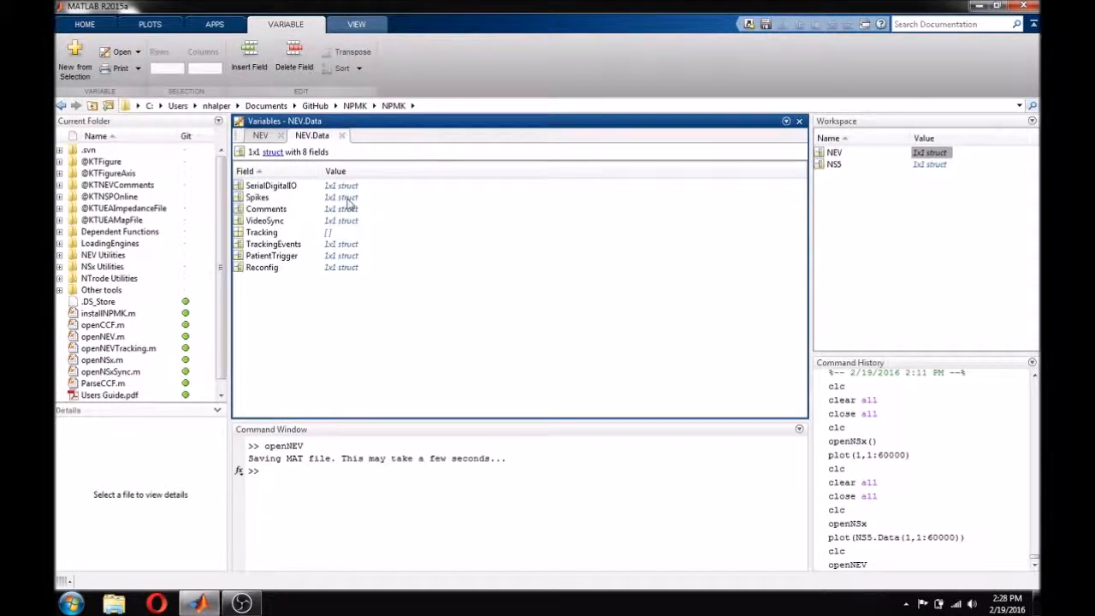
pyautogui.moveTo(342, 208)
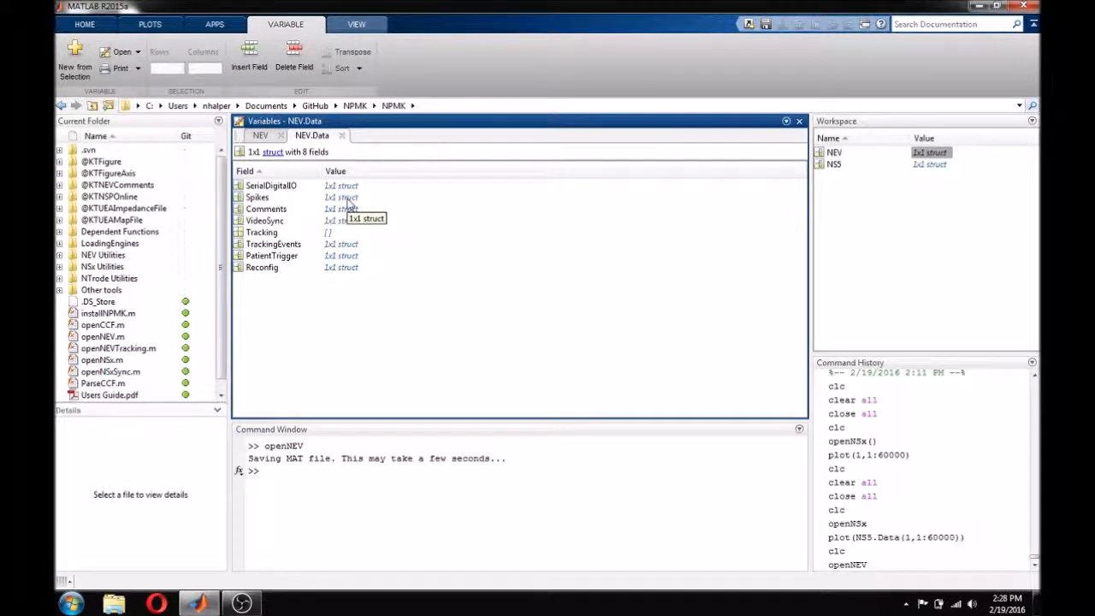
pyautogui.moveTo(346, 209)
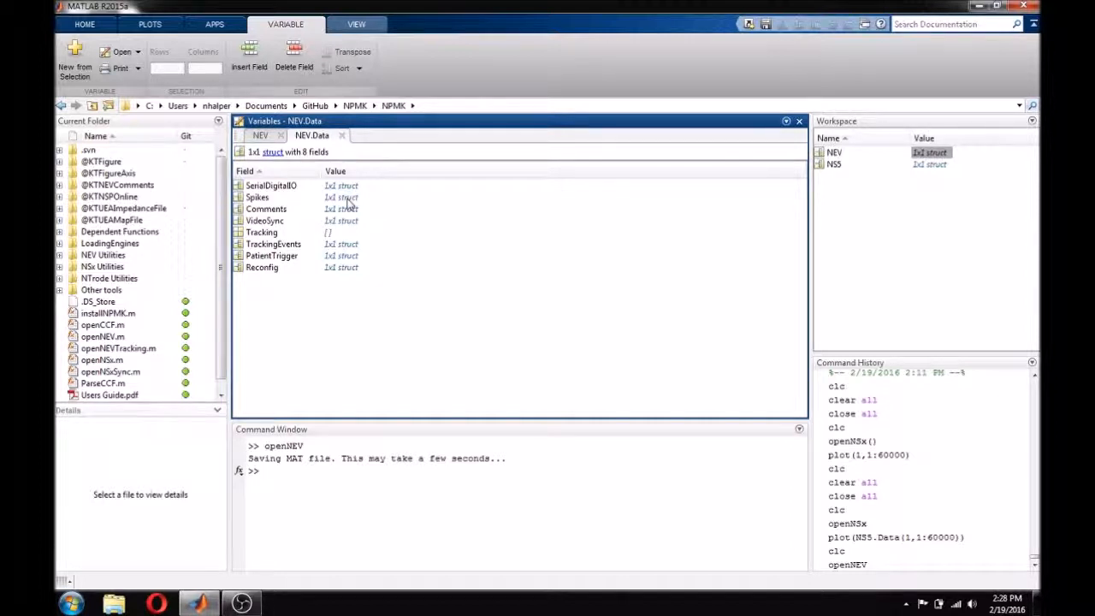
pyautogui.moveTo(334, 187)
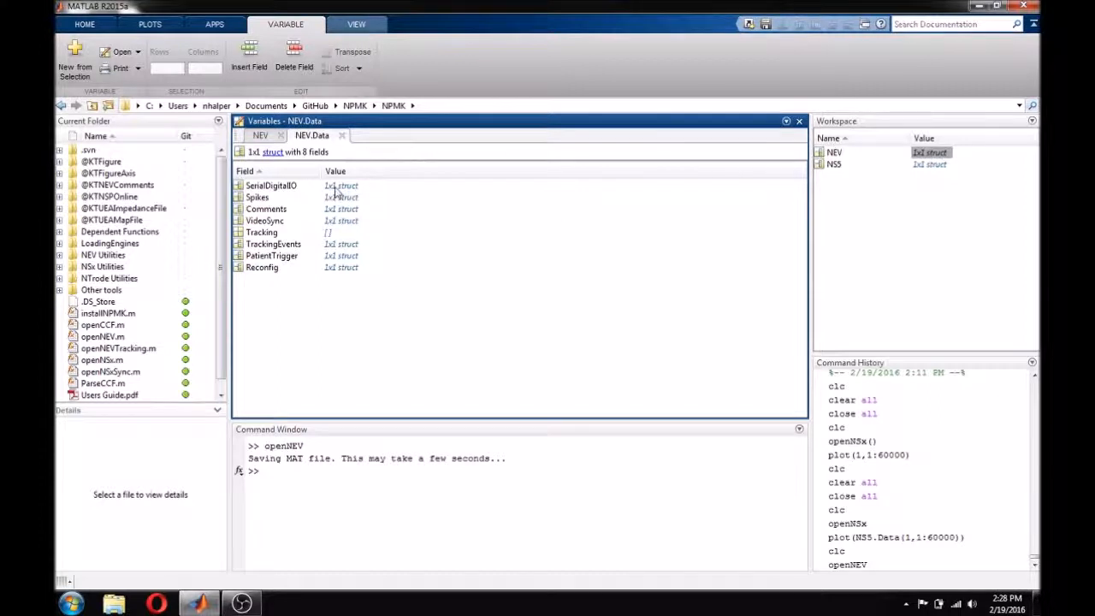
pyautogui.click(342, 209)
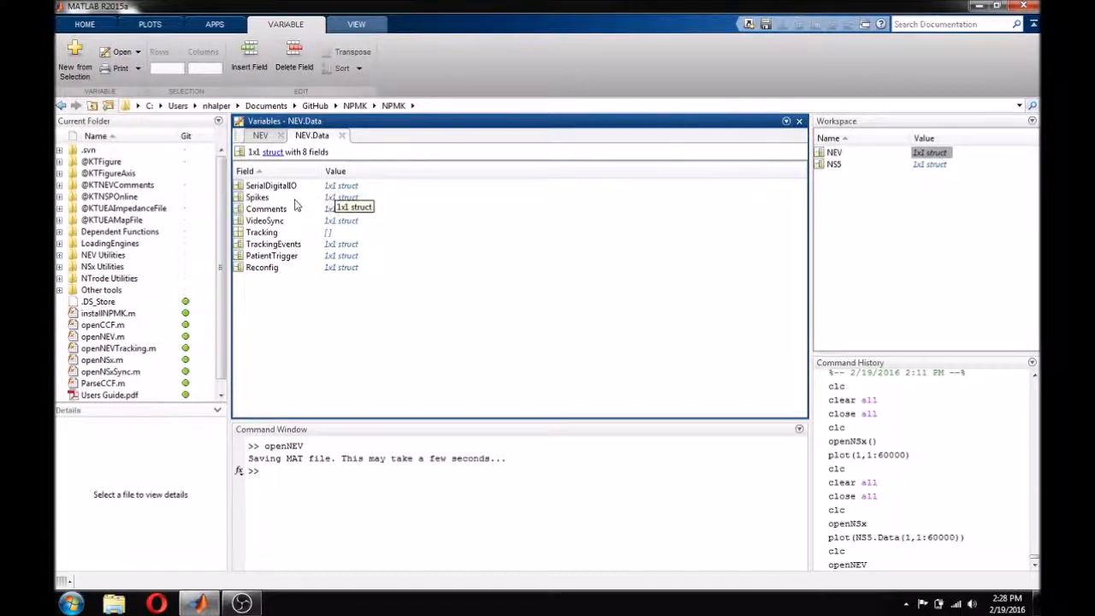
pyautogui.moveTo(282, 212)
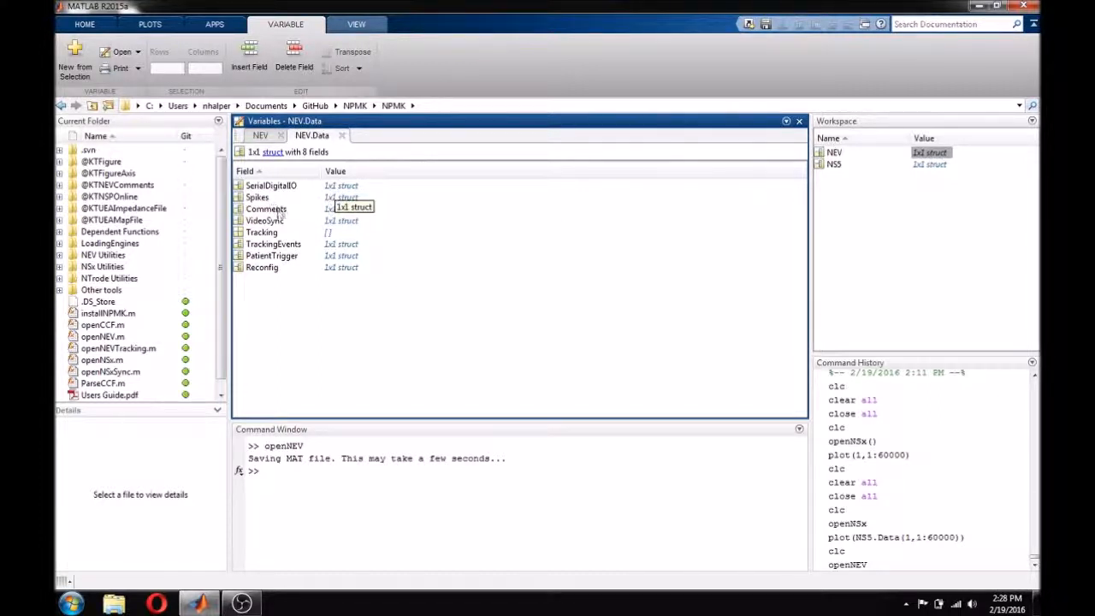
pyautogui.moveTo(282, 219)
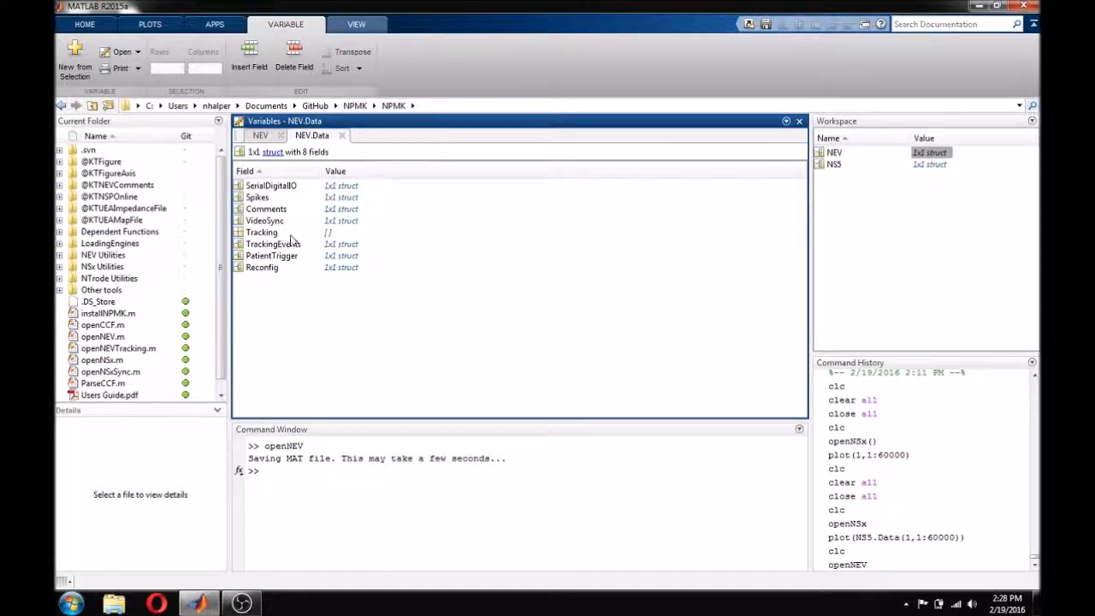
pyautogui.moveTo(299, 255)
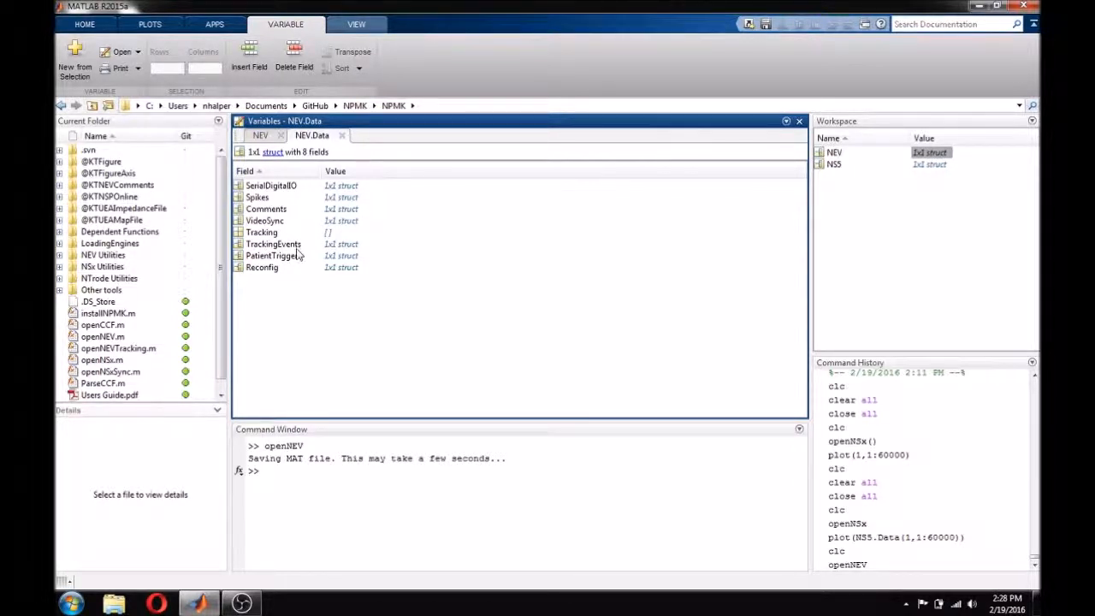
pyautogui.moveTo(283, 276)
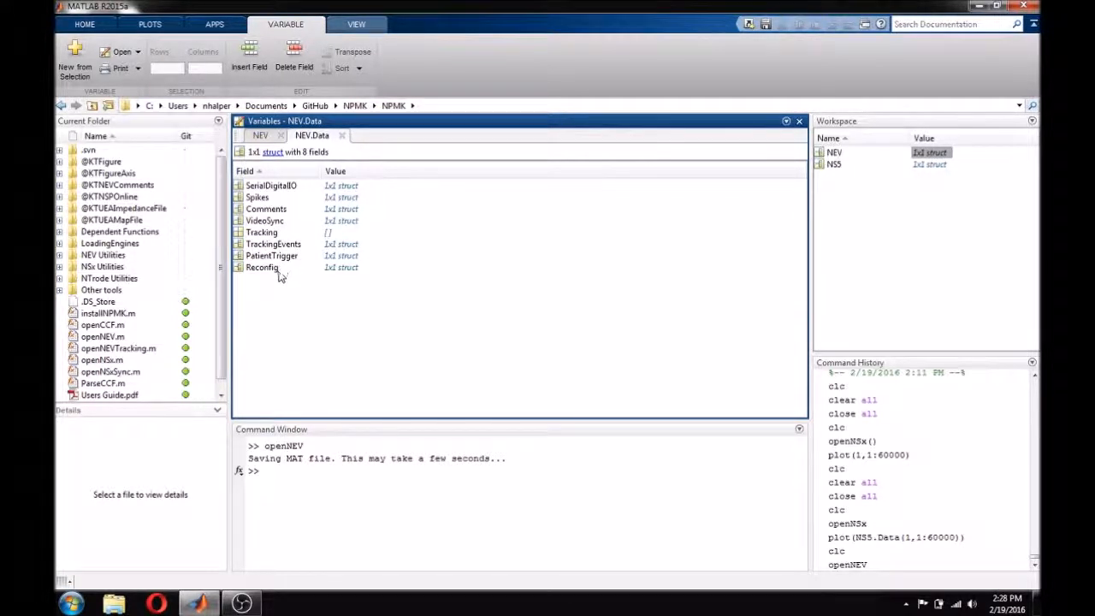
pyautogui.moveTo(390, 174)
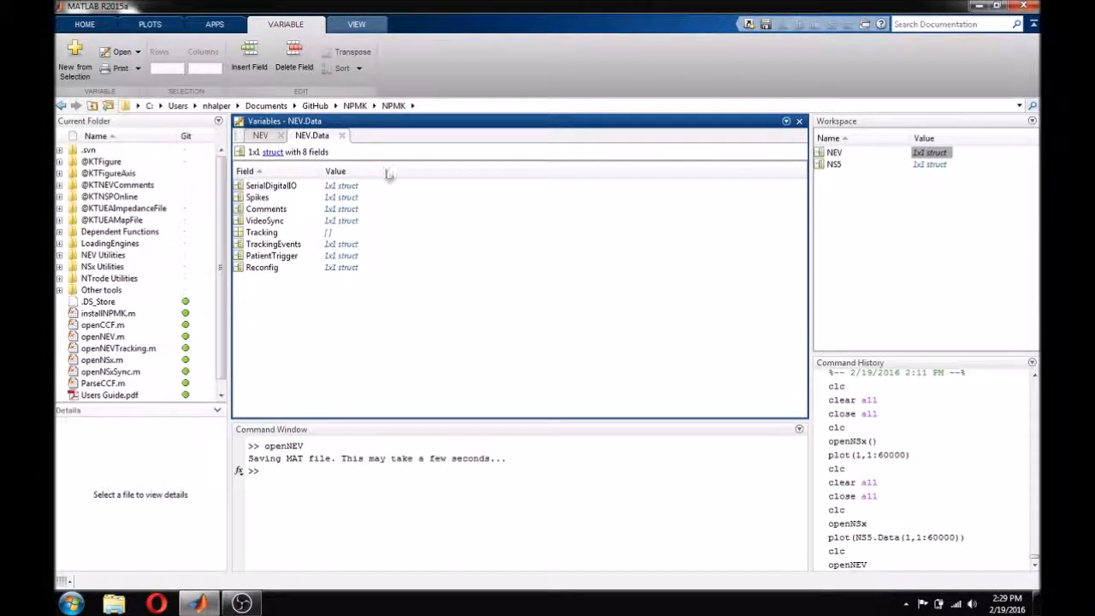
pyautogui.moveTo(338, 203)
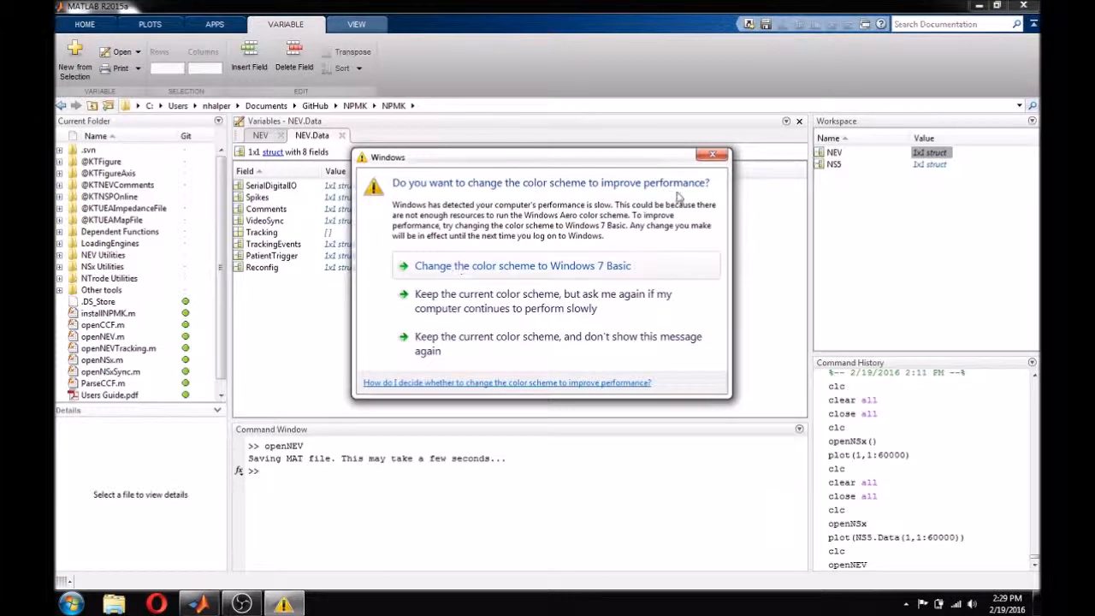
pyautogui.click(712, 154)
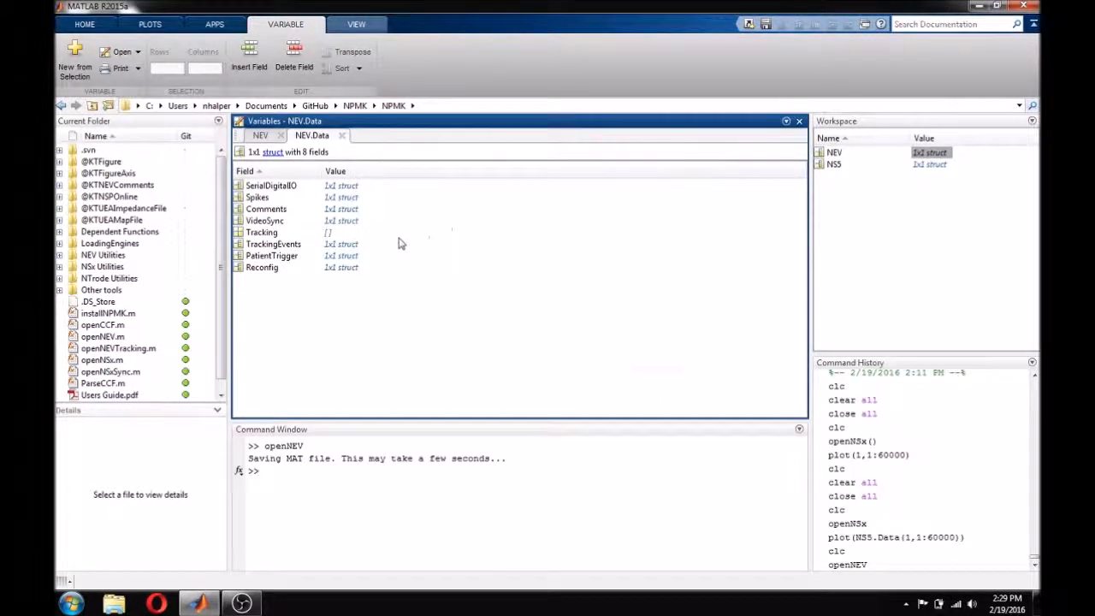
pyautogui.moveTo(318, 233)
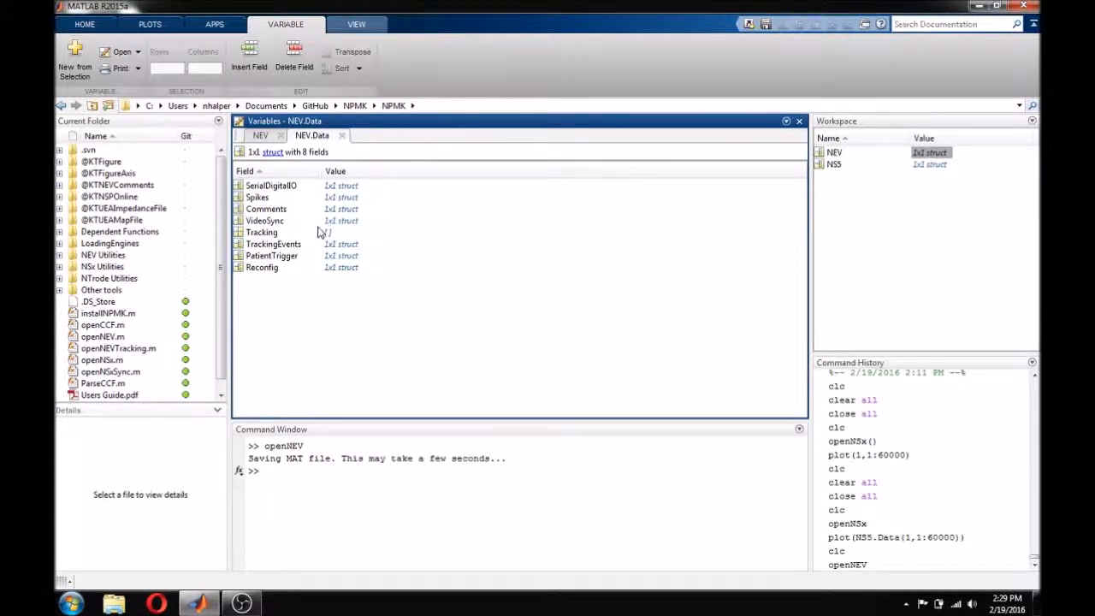
pyautogui.click(341, 243)
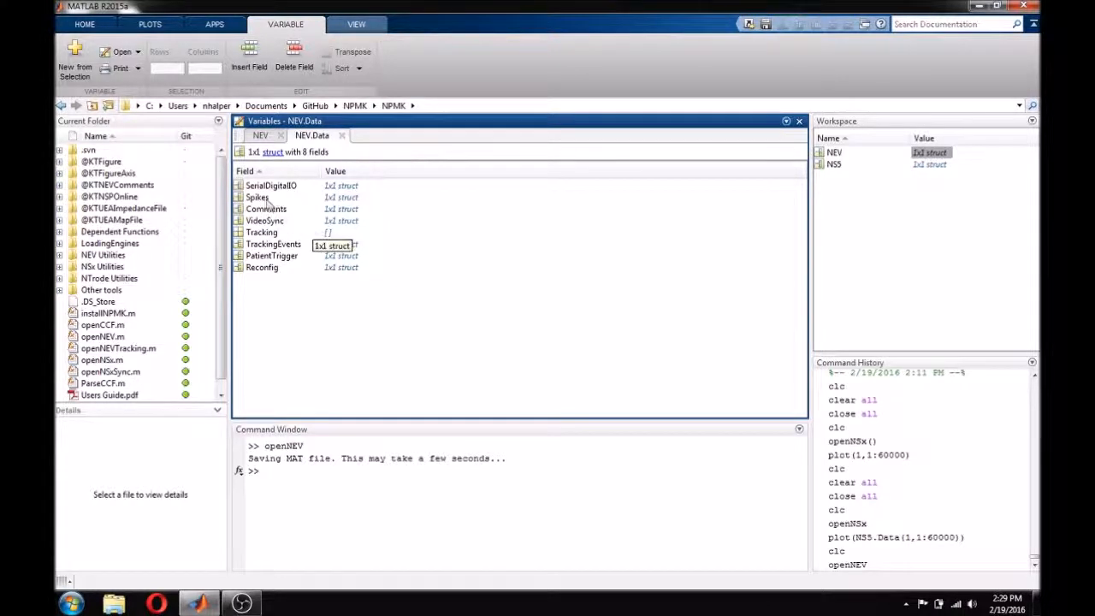
# Step: Open NEV.Data.Spikes and view its TimeStamp and Electrode arrays, then close them
pyautogui.doubleClick(256, 197)
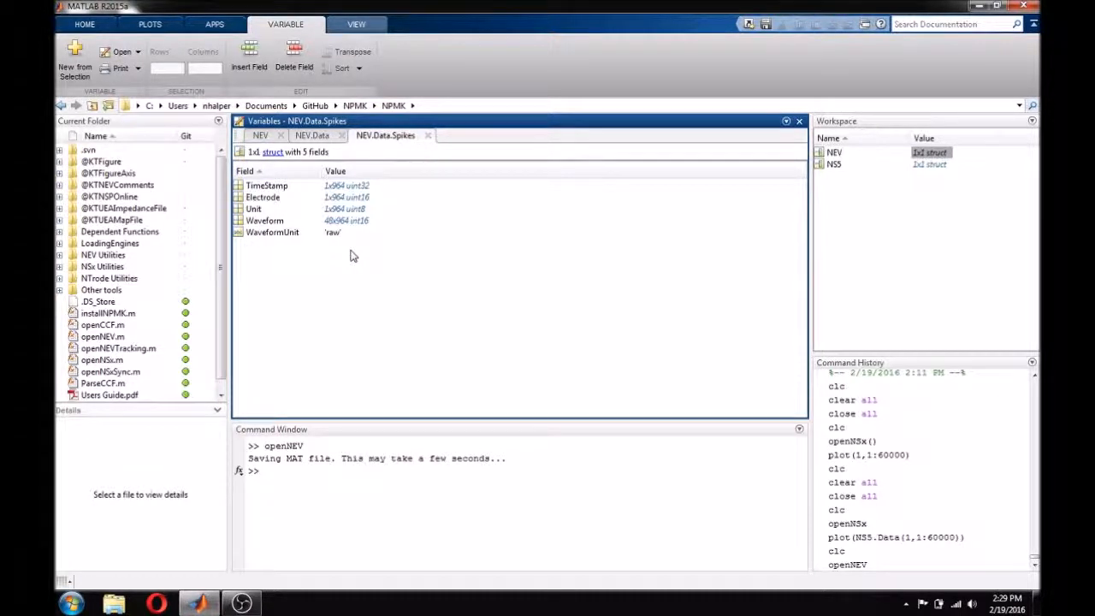
pyautogui.moveTo(363, 232)
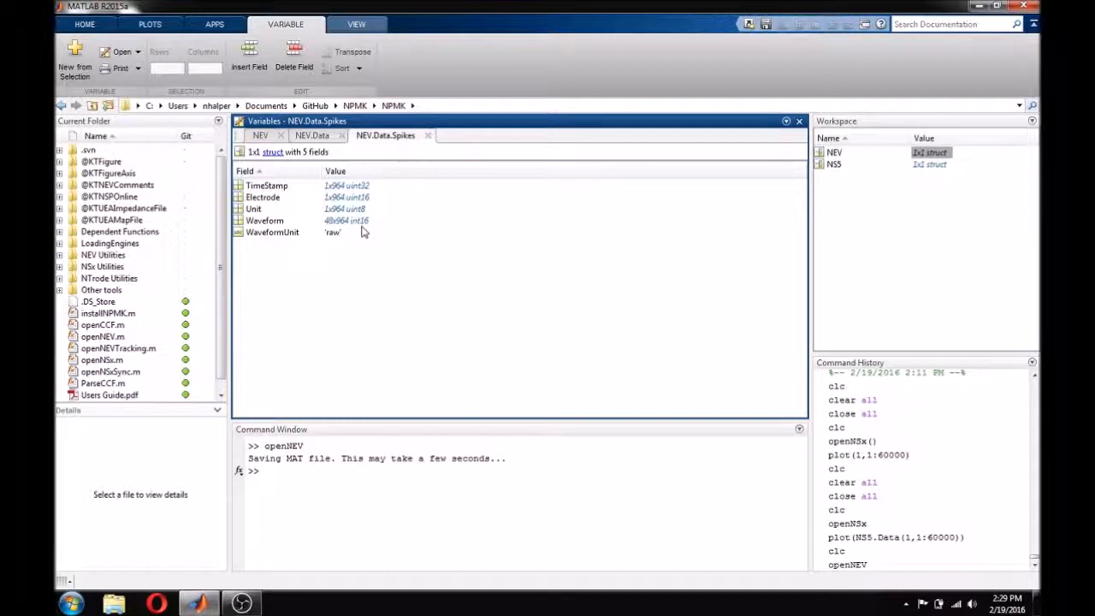
pyautogui.moveTo(333, 254)
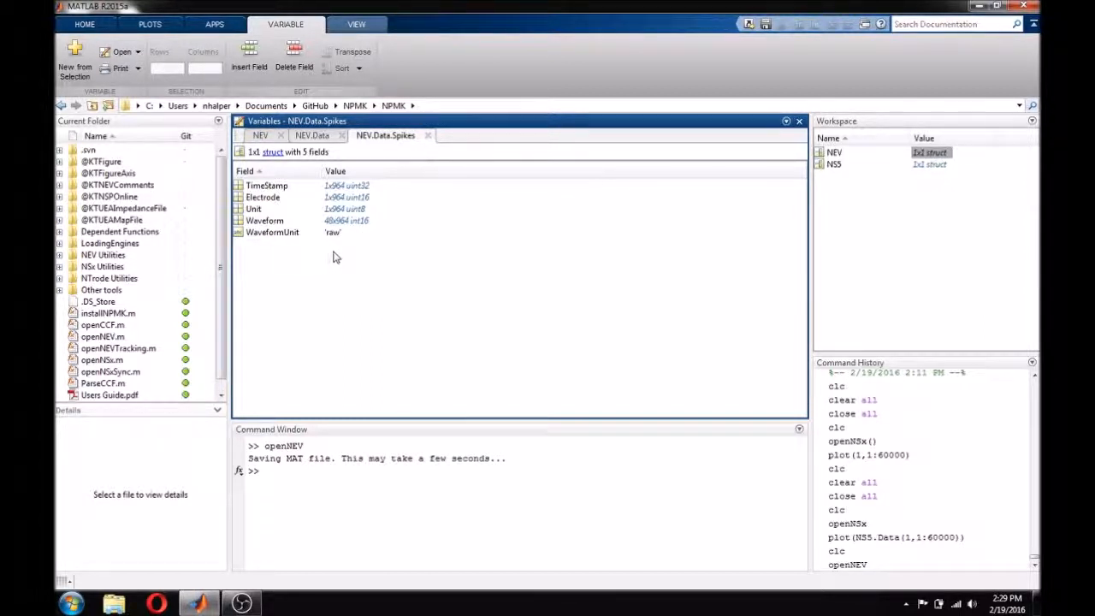
pyautogui.moveTo(341, 256)
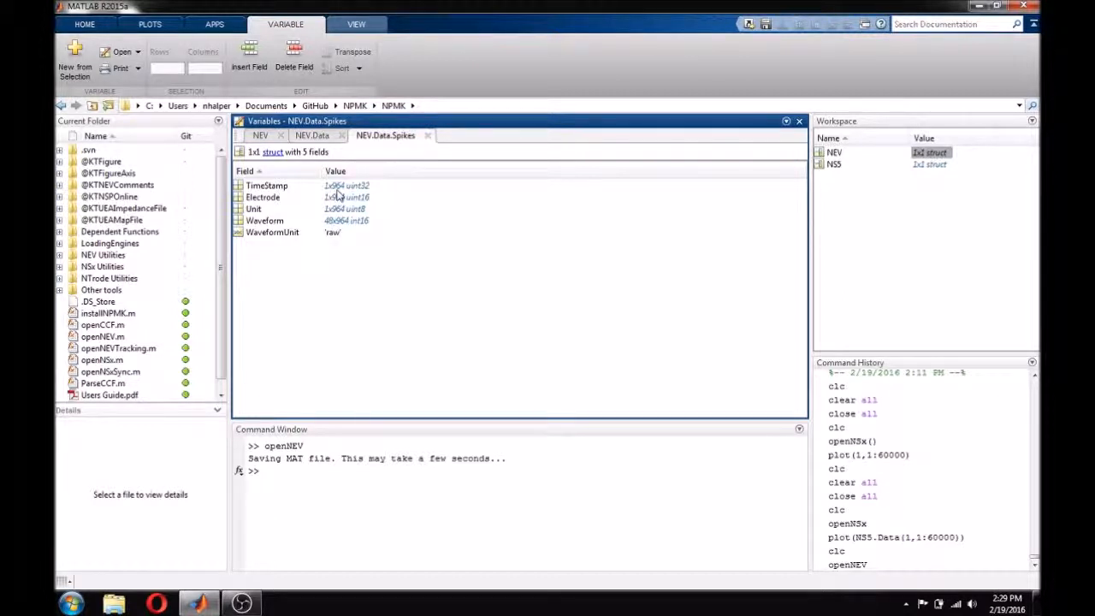
pyautogui.moveTo(341, 209)
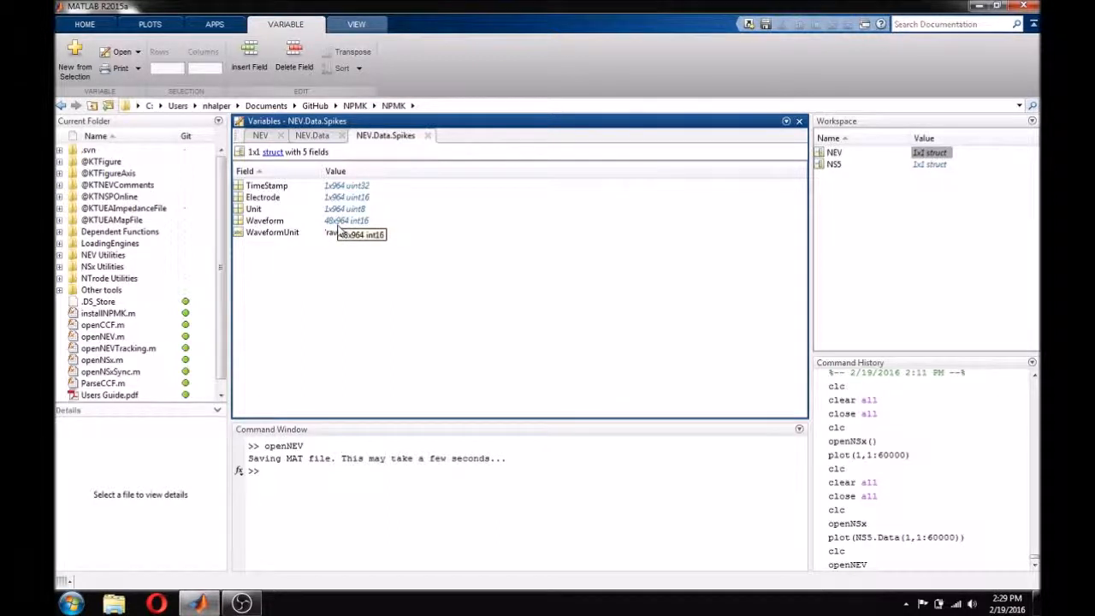
pyautogui.moveTo(334, 286)
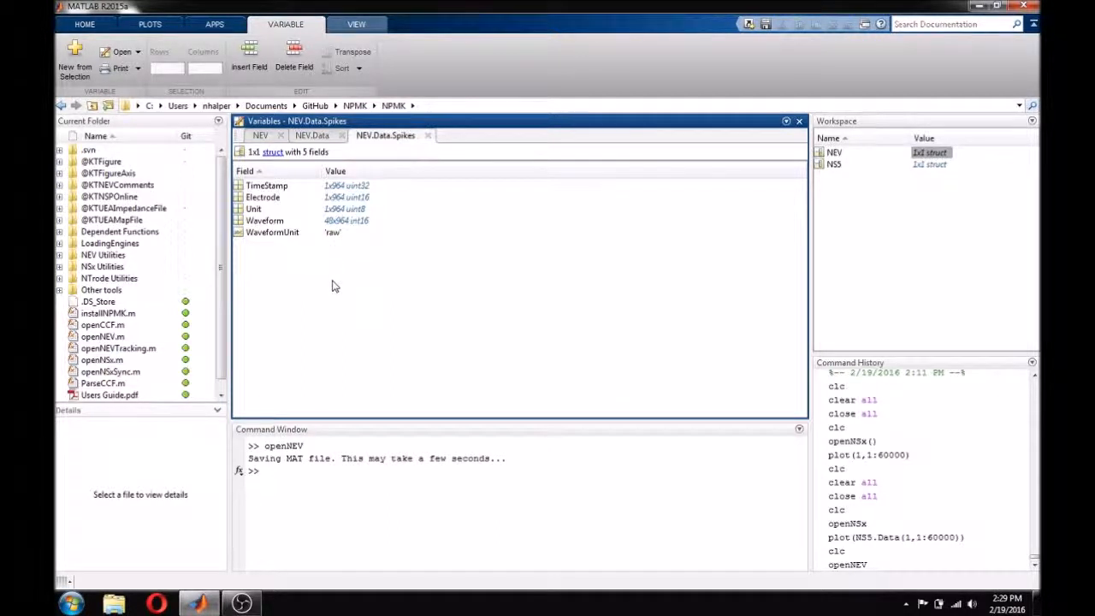
pyautogui.click(346, 184)
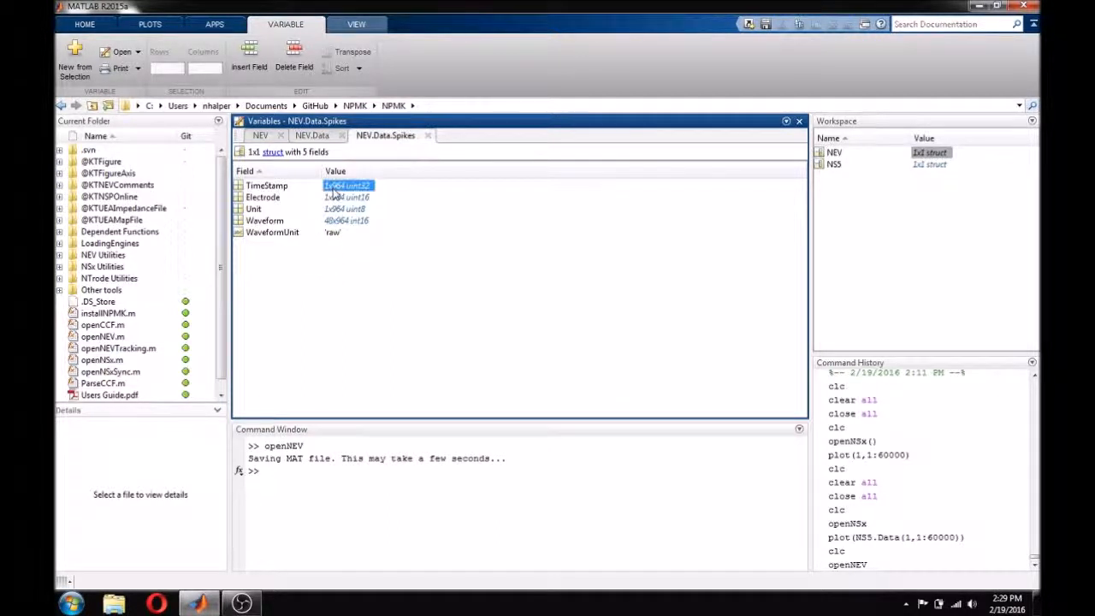
pyautogui.doubleClick(345, 185)
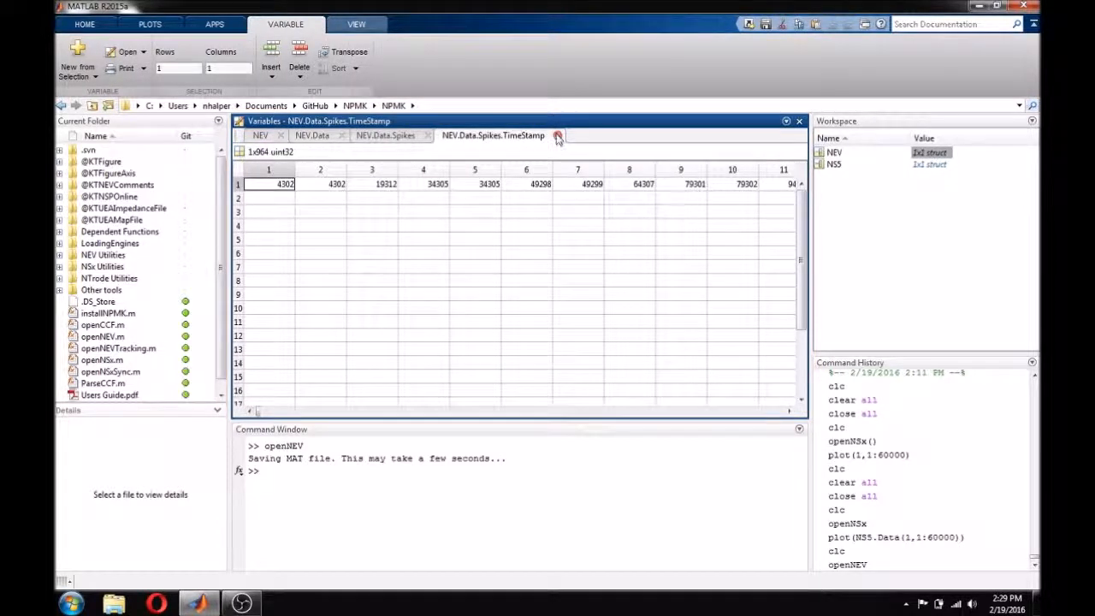
pyautogui.click(558, 135)
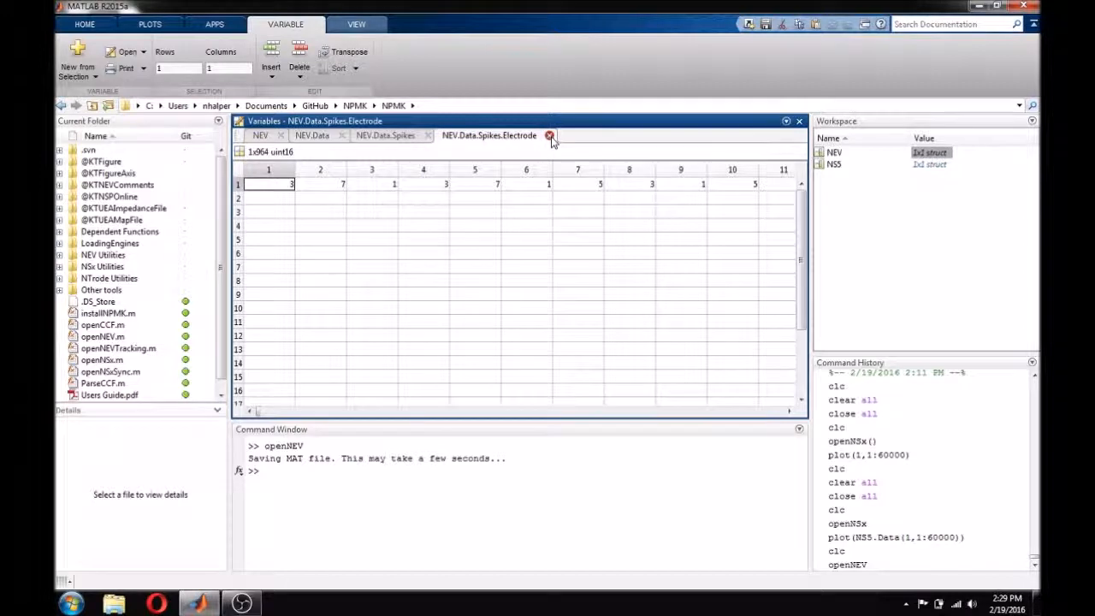
pyautogui.click(551, 135)
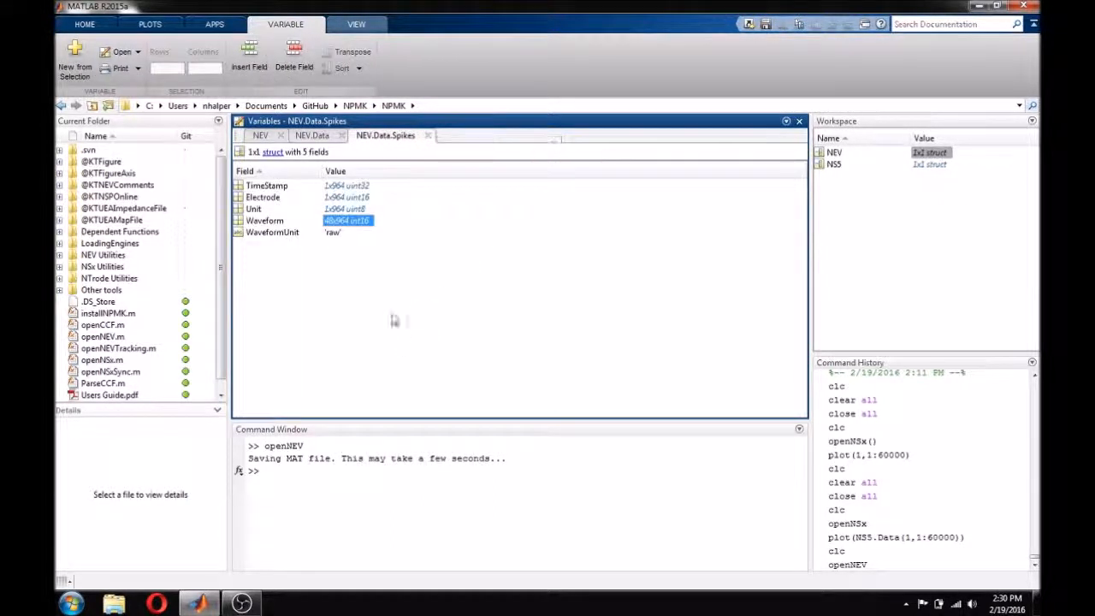
# Step: Plot the first spike with plot(NEV.Data.Spikes.Waveform(:,1)) and close the figure
pyautogui.write('plot')
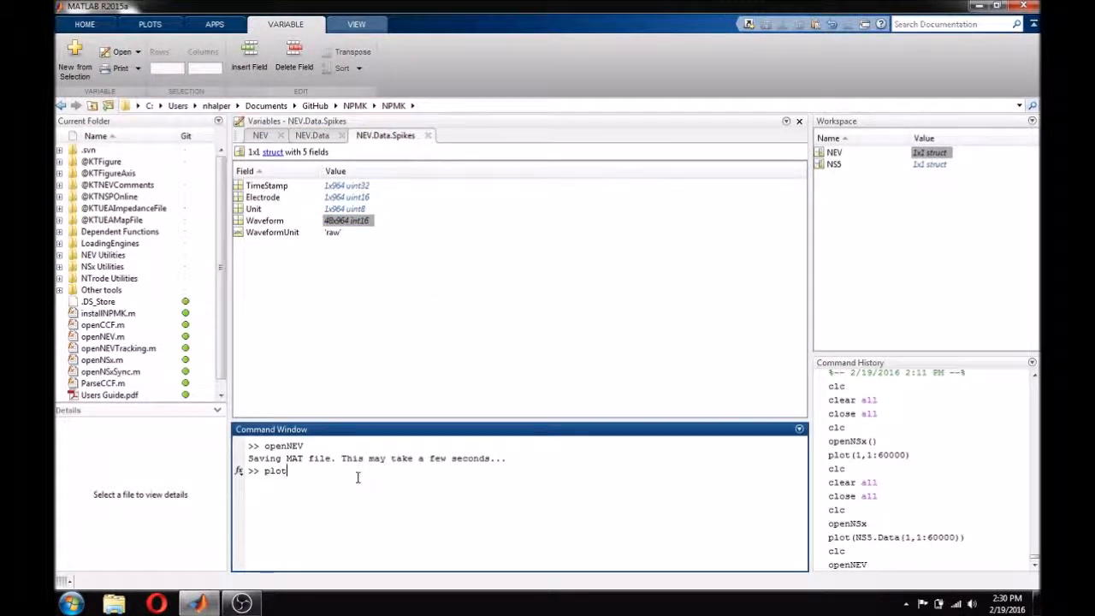
pyautogui.write('(NEV.Data.Spikes.Waveform')
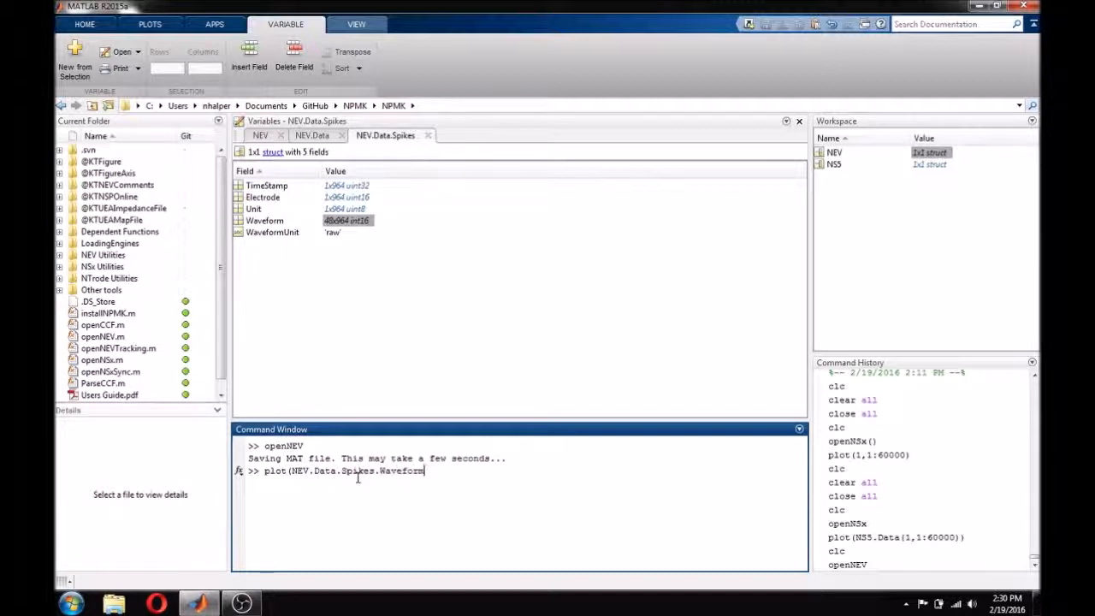
pyautogui.write('(:')
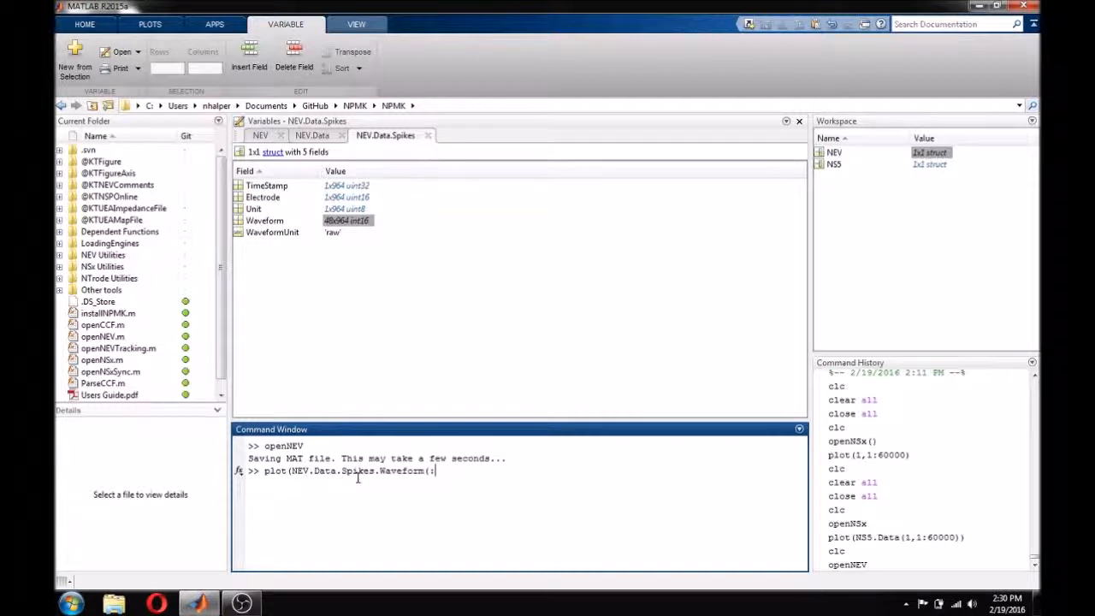
pyautogui.write(',1)')
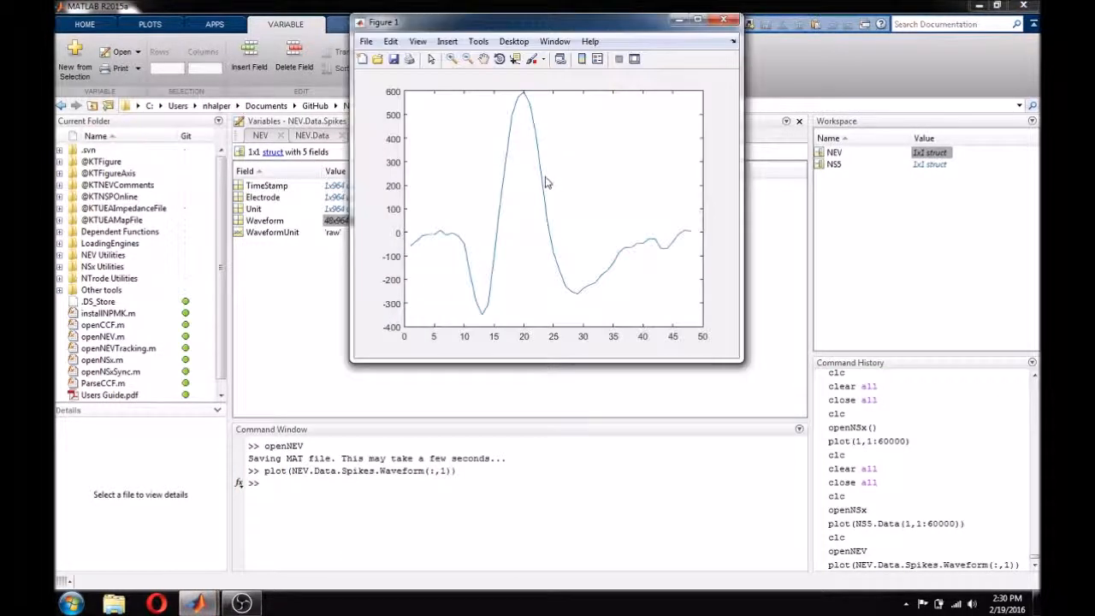
pyautogui.click(722, 19)
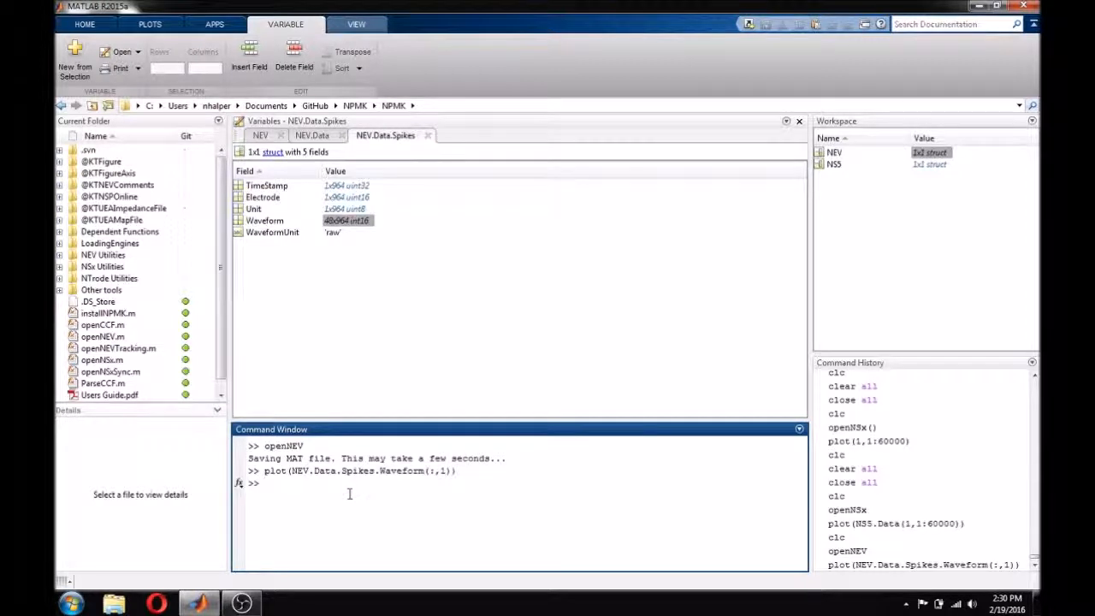
# Step: Close the NEV variable view and the Variables editor, leaving an empty Command Window
pyautogui.click(265, 483)
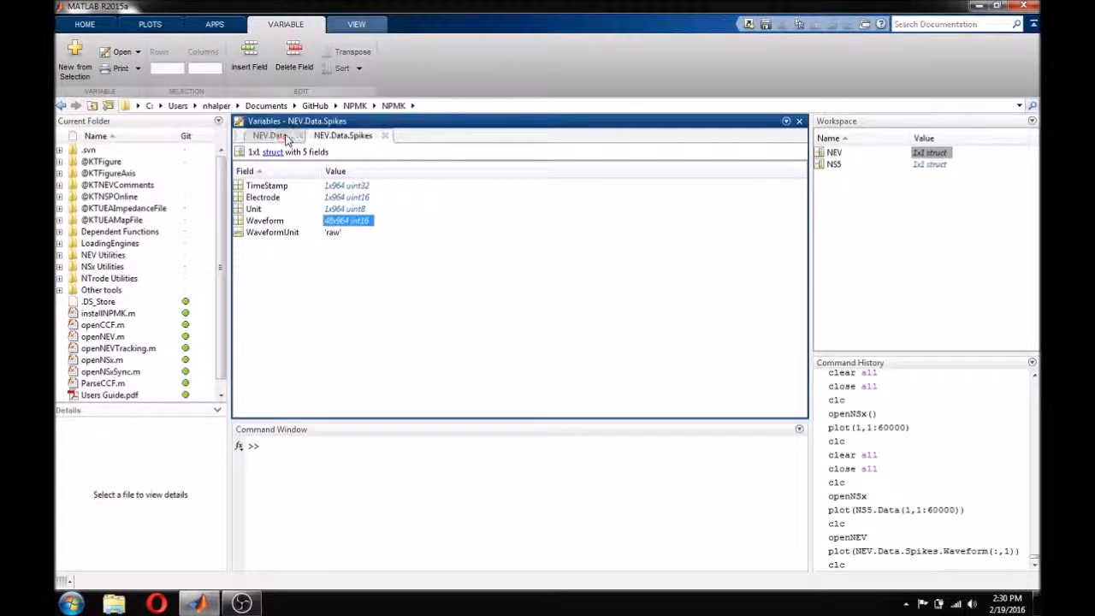
pyautogui.click(799, 120)
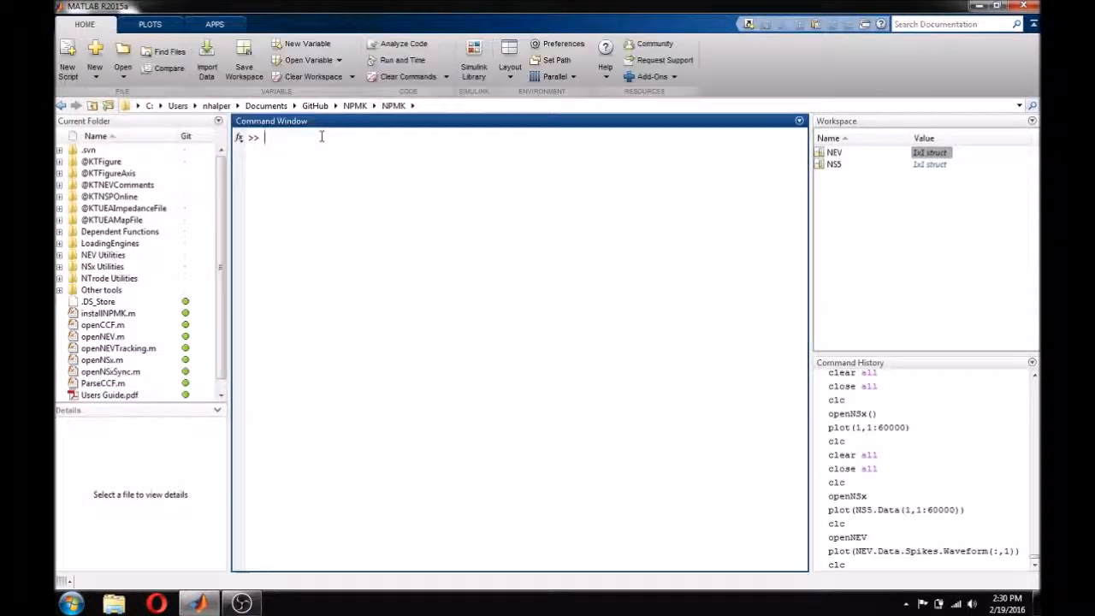